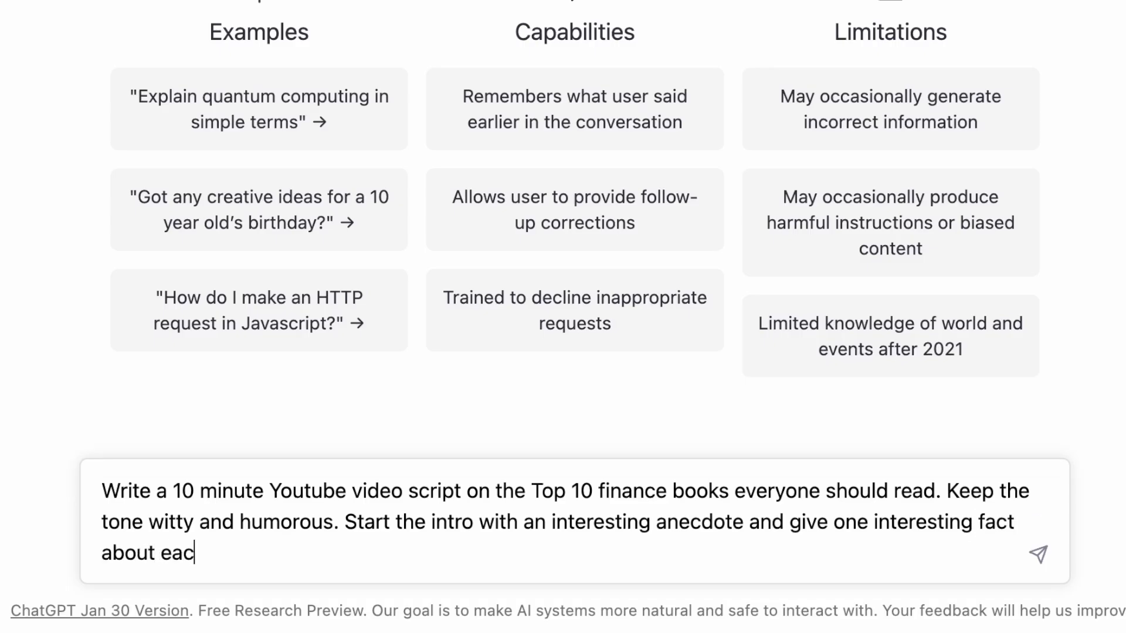
Send the top-10 finance books script prompt, then request more detailed points and a conclusion
click(1037, 553)
text(Make each point more detailed and also give a conclusion)
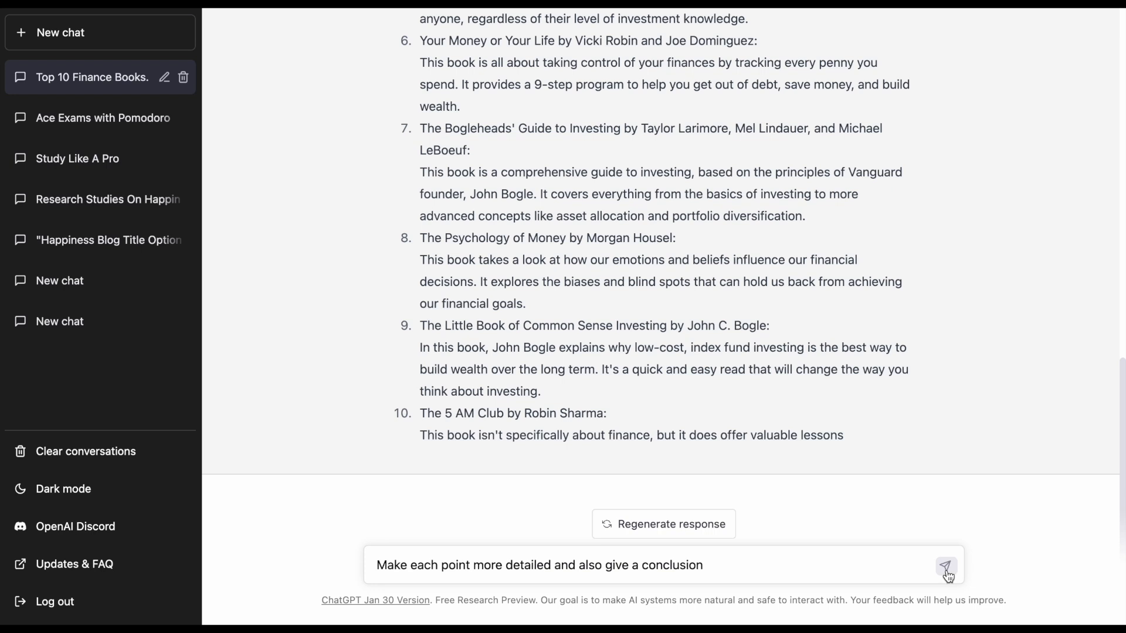
click(947, 570)
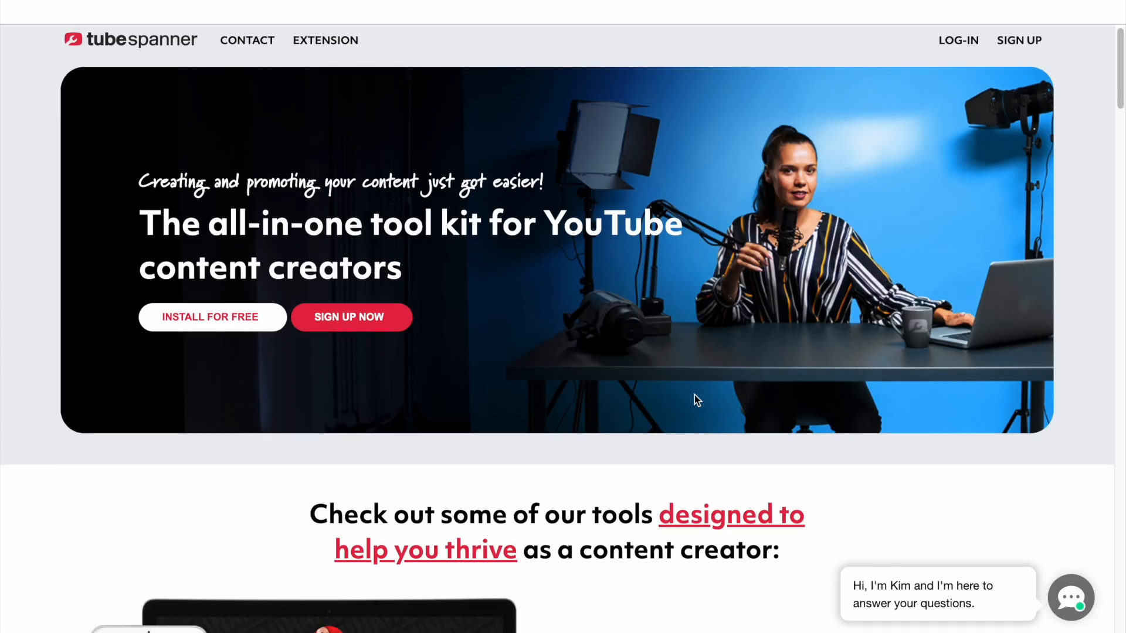
Scroll through TubeSpanner's home-page feature sections, including script templates with speaking-time estimates
scroll(down, 3)
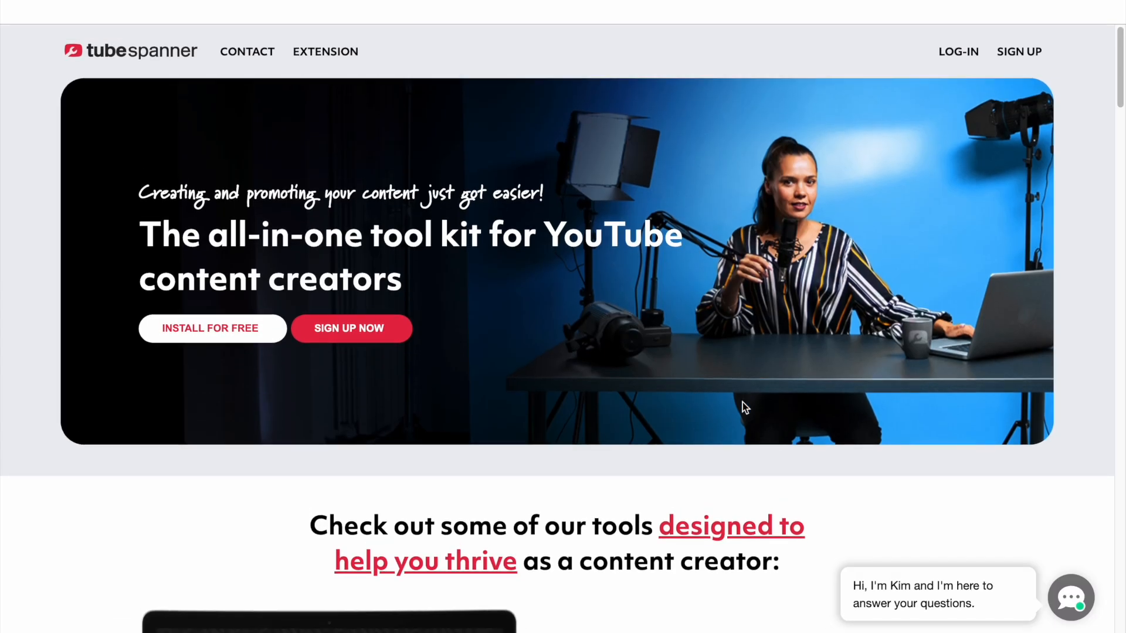
scroll(down, 3)
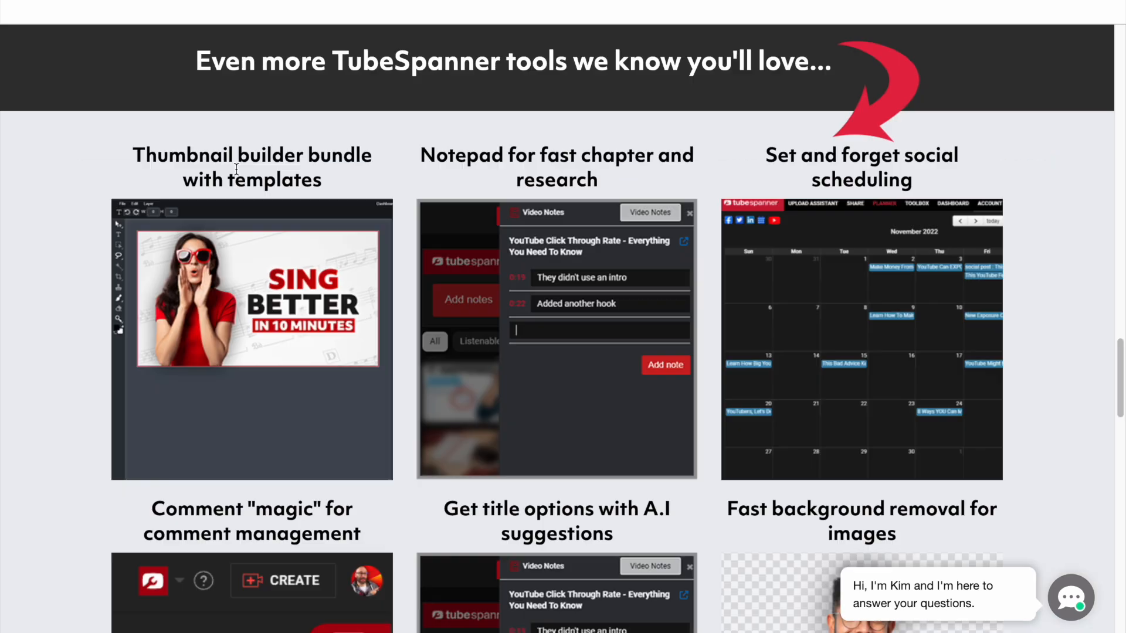
scroll(down, 3)
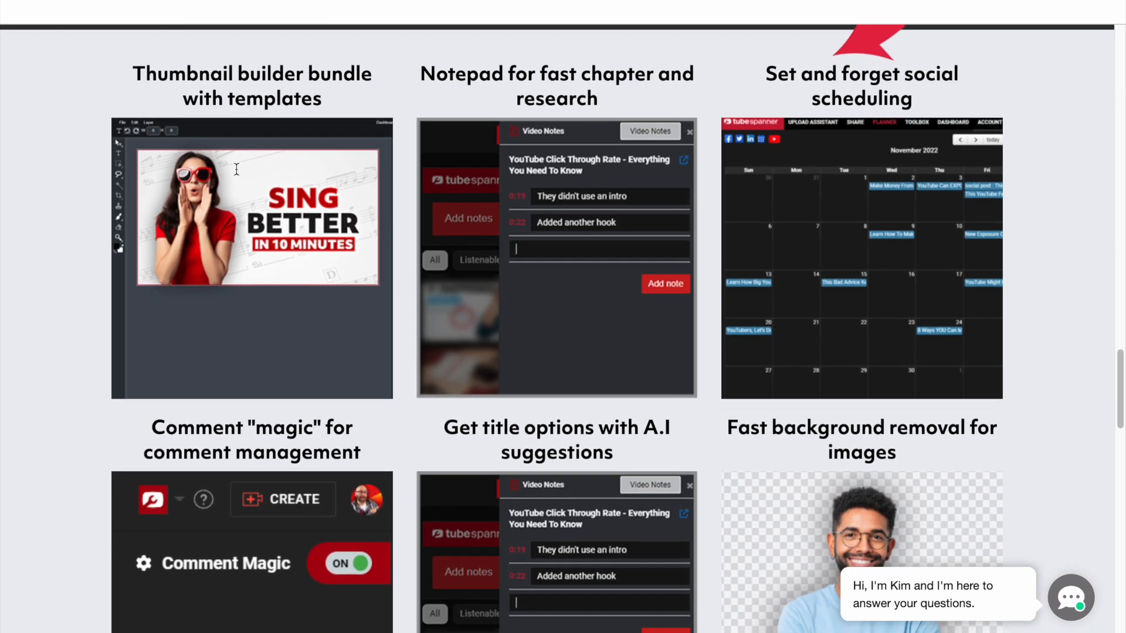
scroll(down, 3)
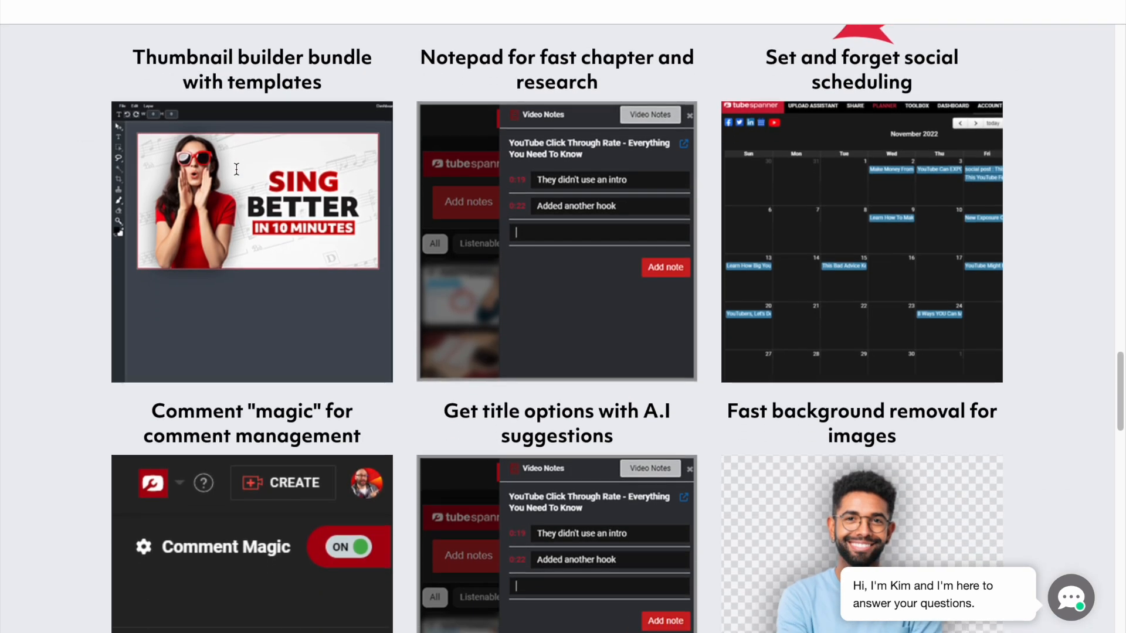
scroll(down, 3)
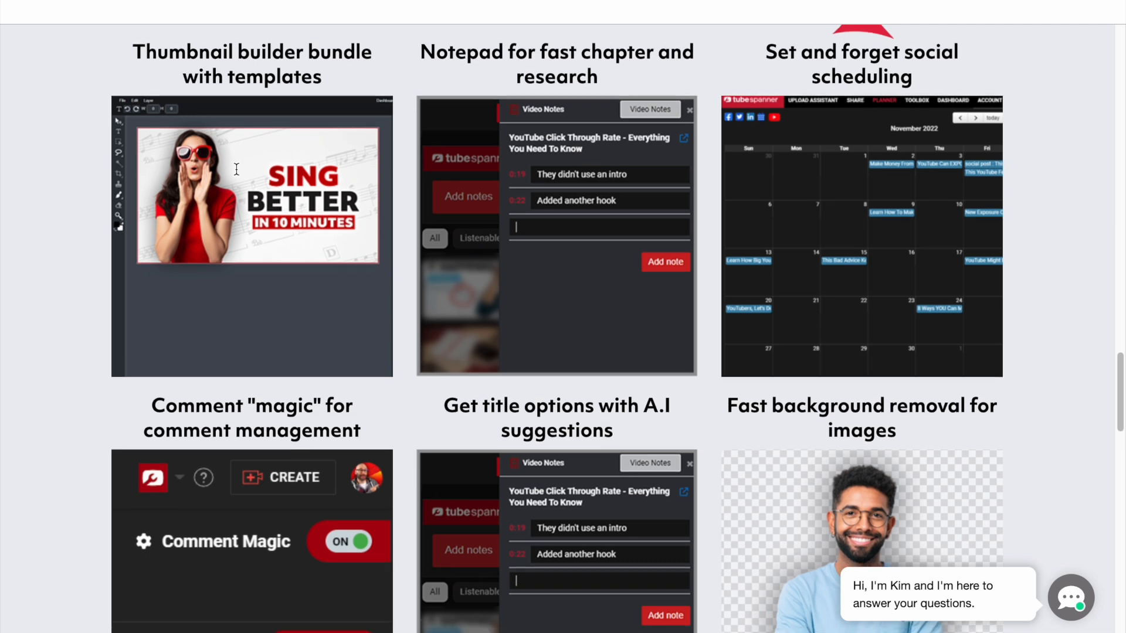
scroll(down, 3)
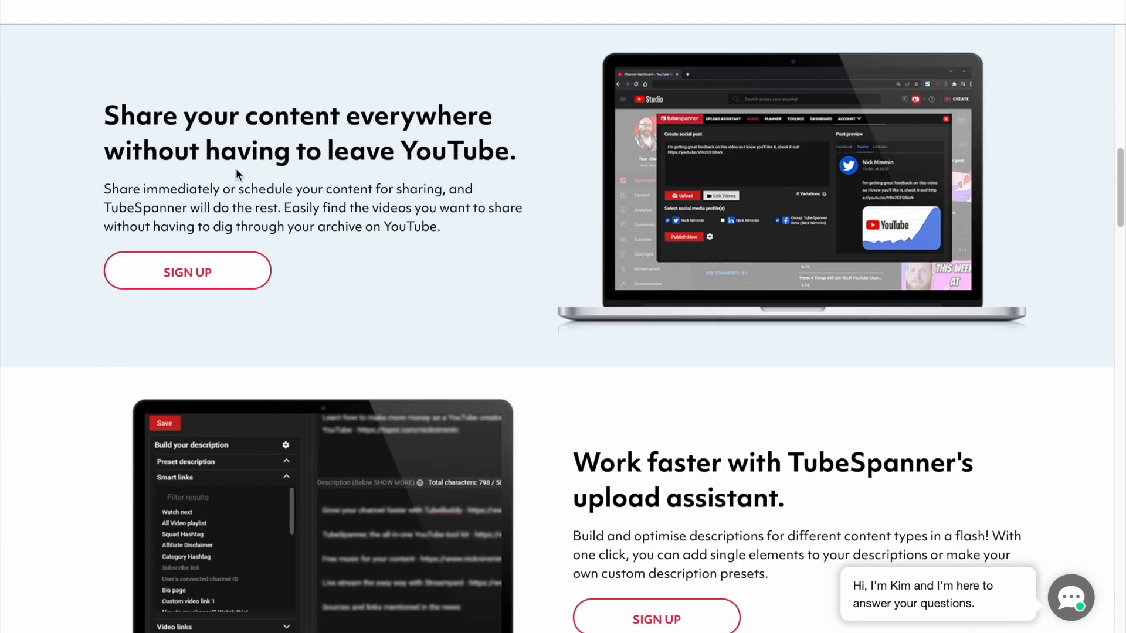
scroll(down, 3)
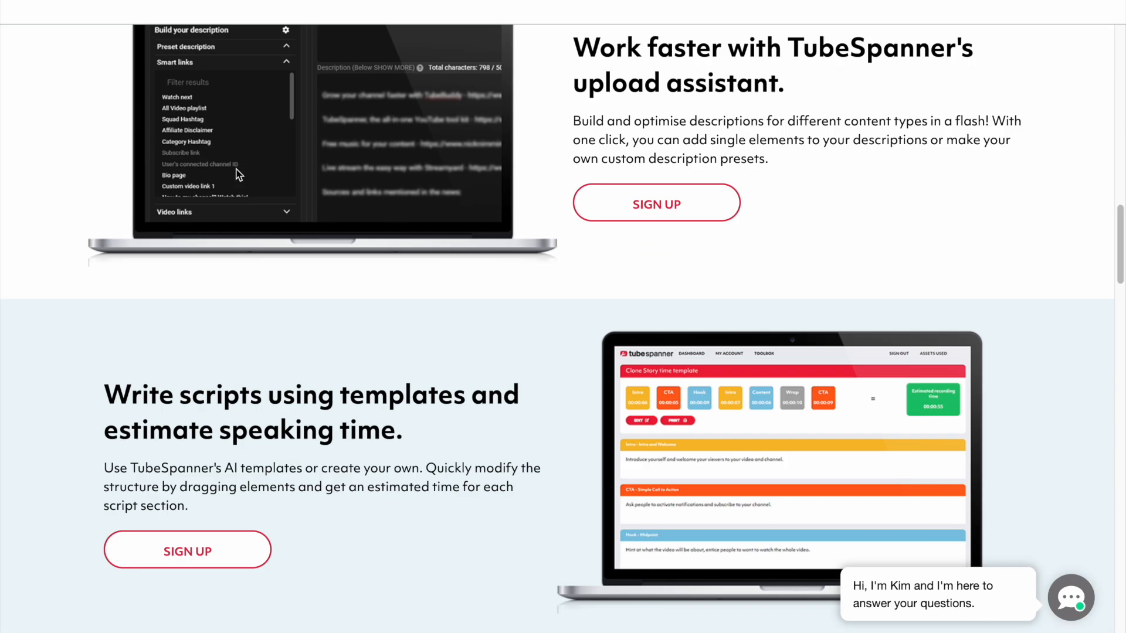
scroll(down, 3)
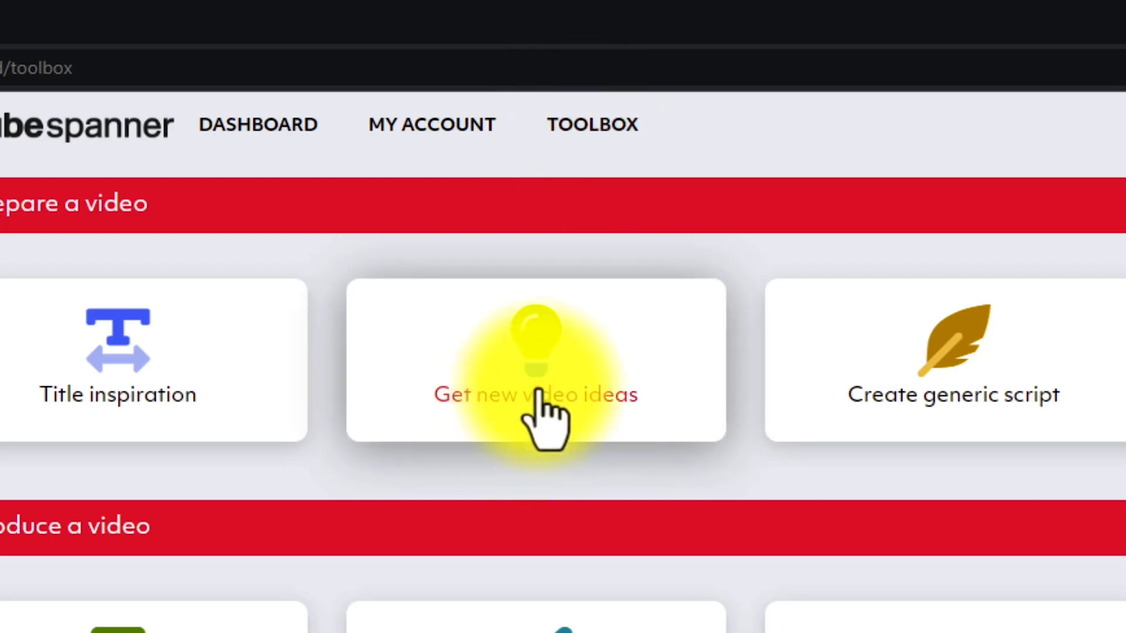
Browse the suggested video ideas and start a quick script for the Sports challenge idea
click(534, 361)
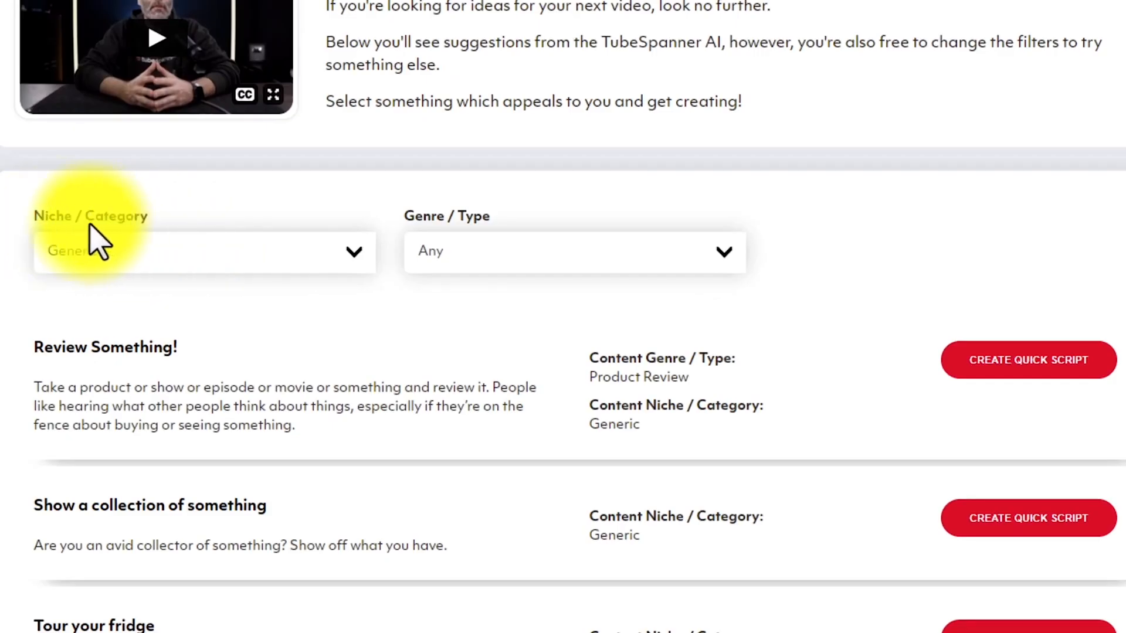
scroll(down, 3)
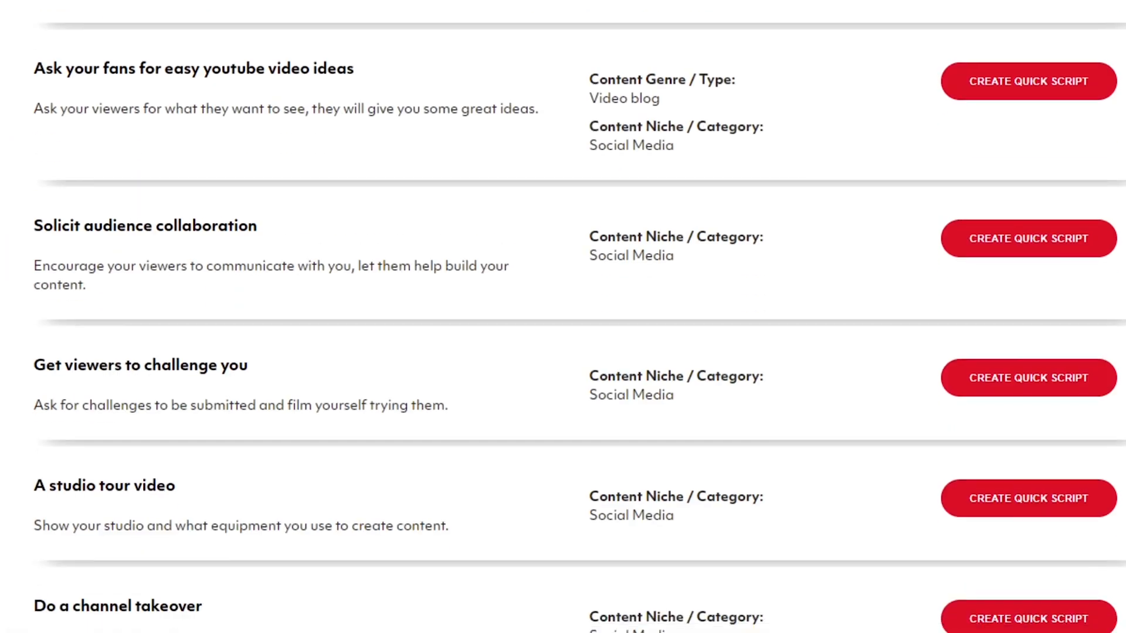
scroll(down, 3)
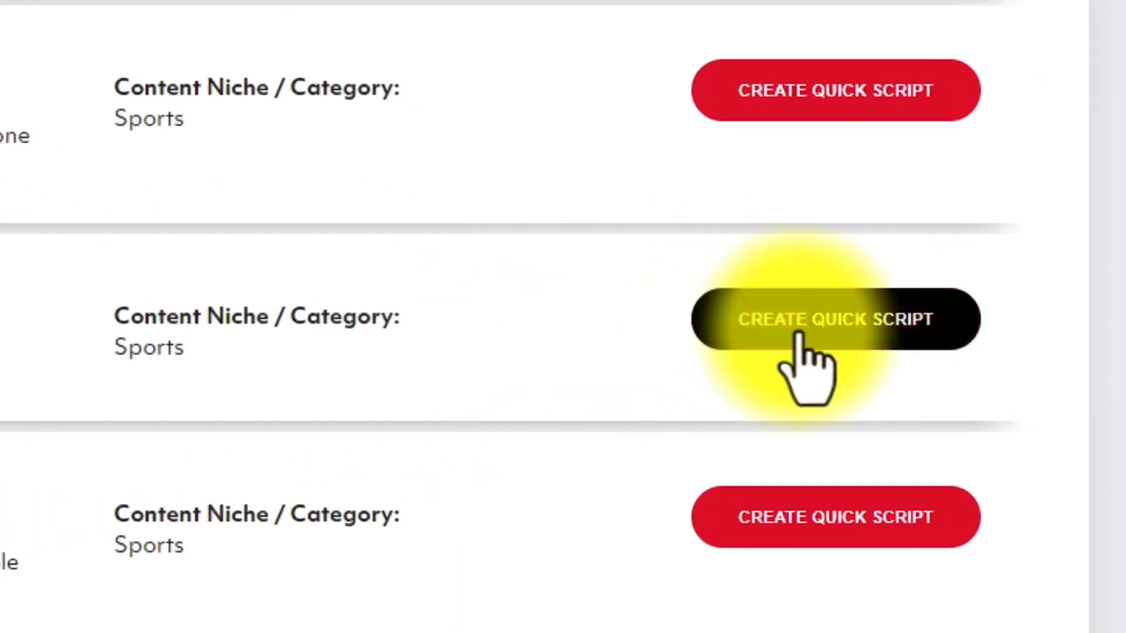
click(836, 319)
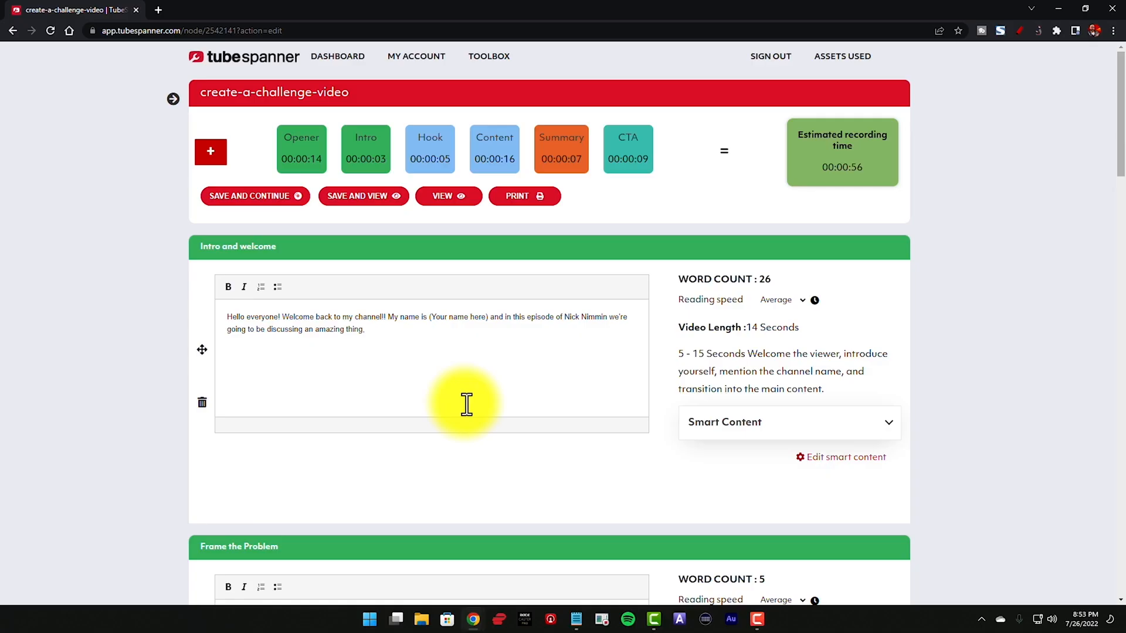
click(488, 56)
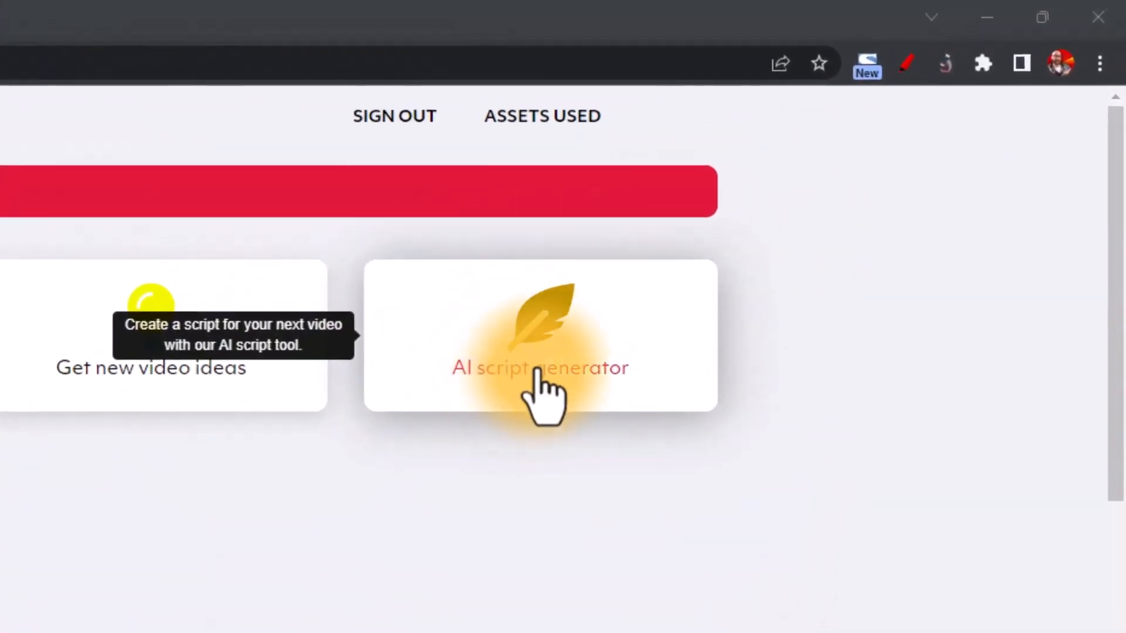
Generate an AI script titled 'Ways To Get YouTube Traffic To Your Website' in the Script wizard
click(539, 367)
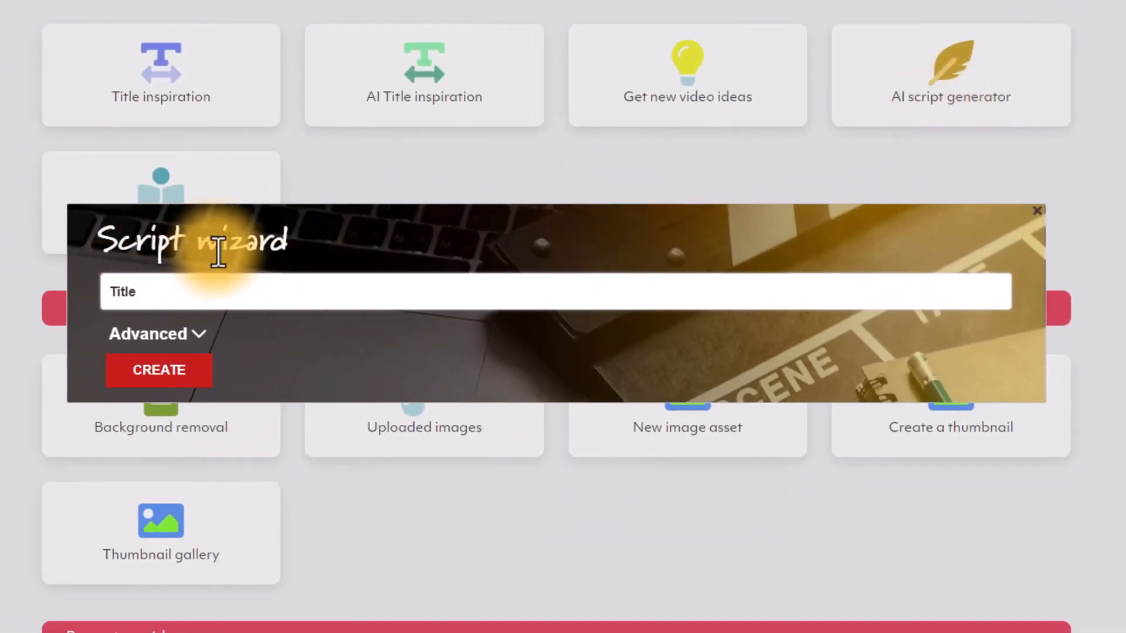
click(156, 333)
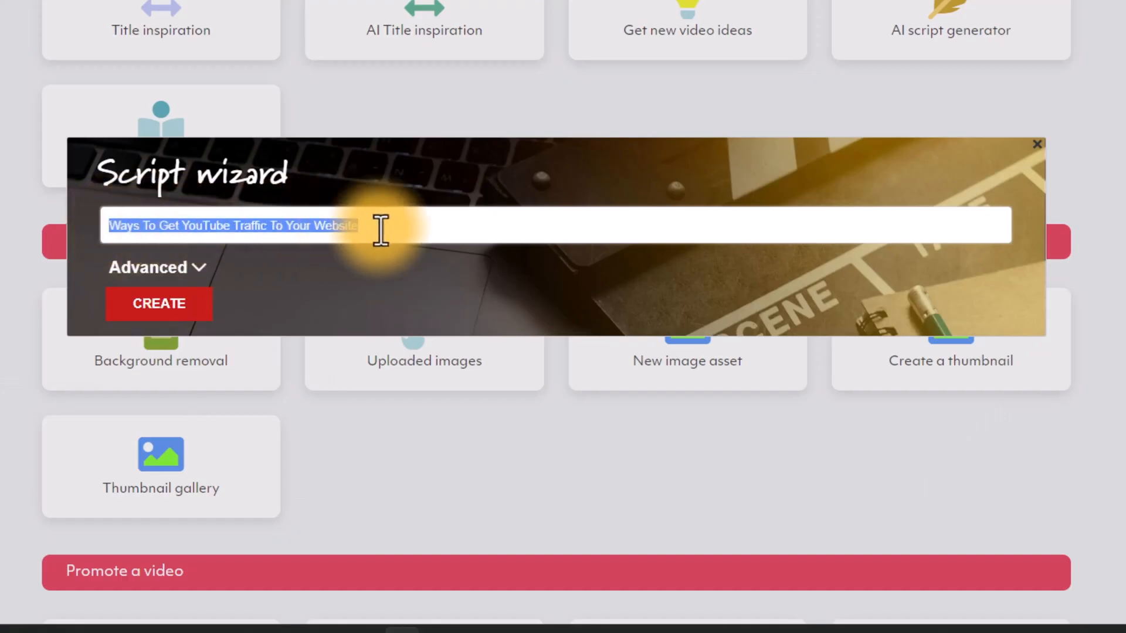
click(158, 303)
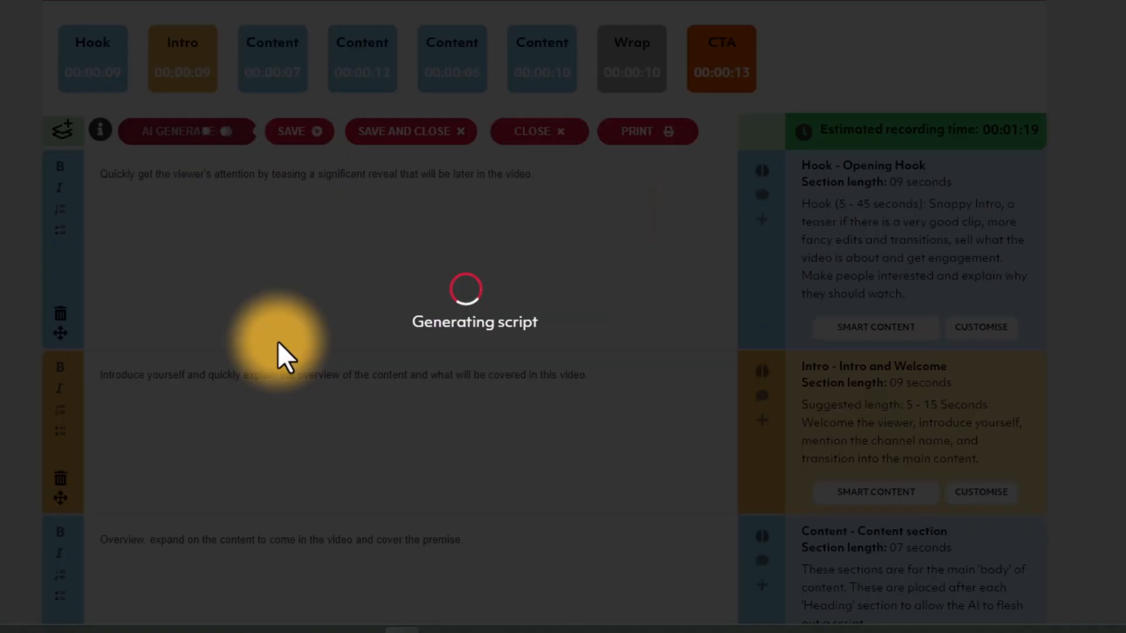
click(178, 208)
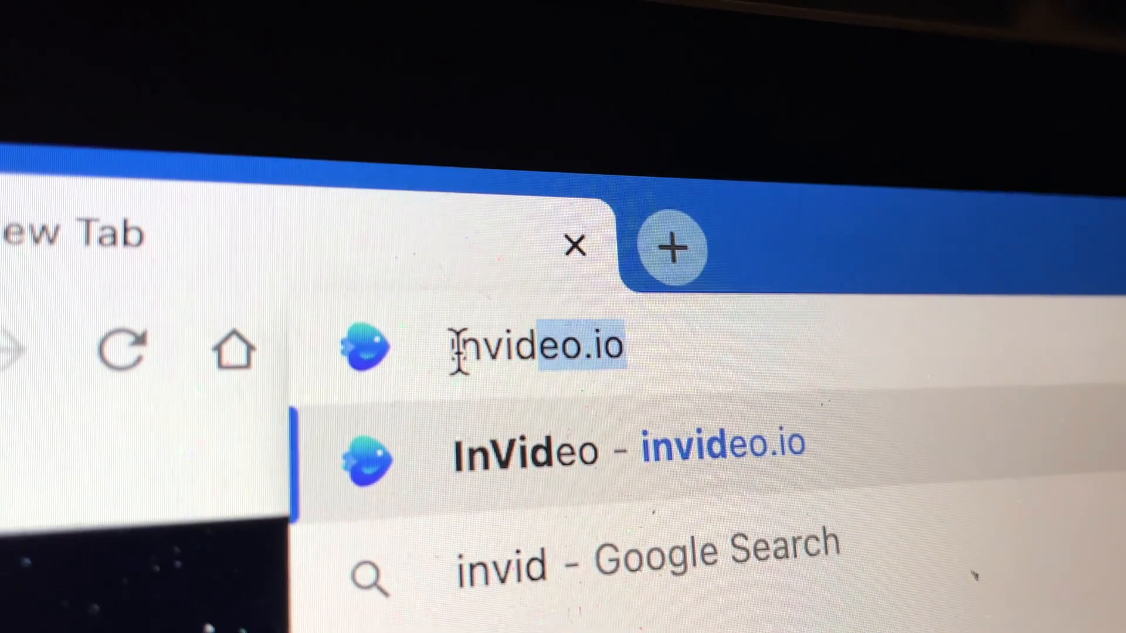
Go to InVideo and browse its YouTube channel's Videos tab
click(521, 444)
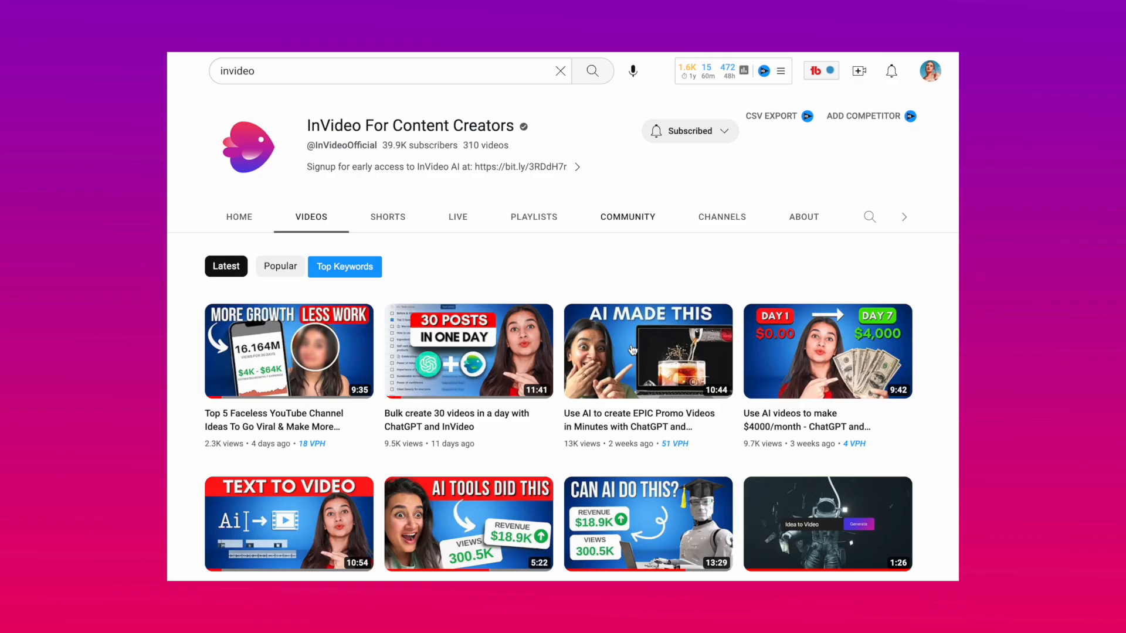
scroll(down, 3)
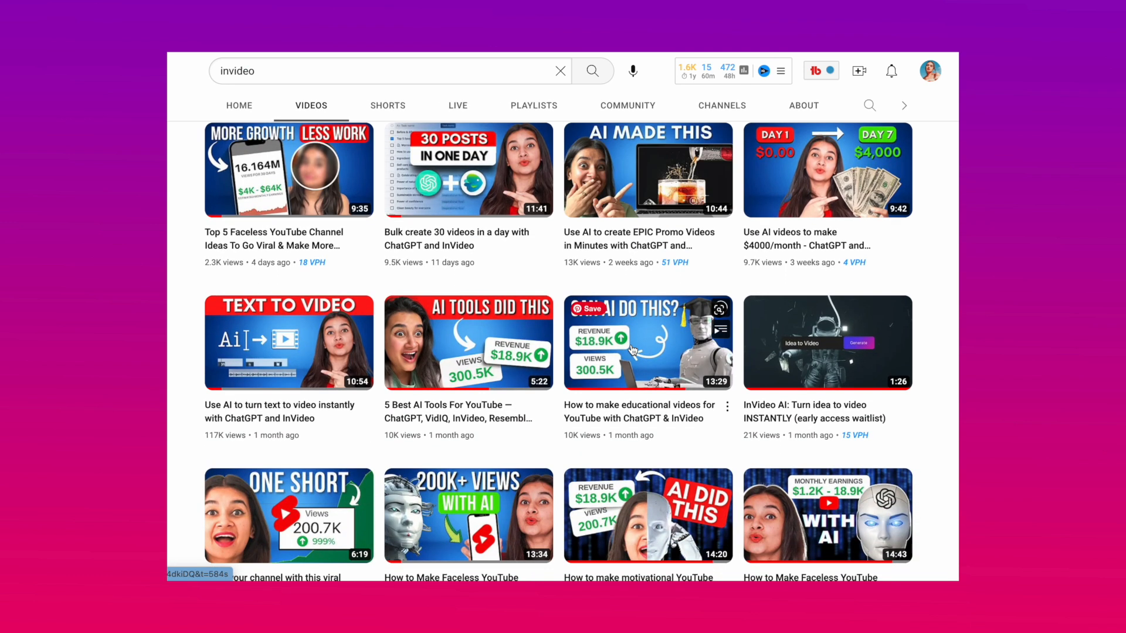
mouse_move(635, 427)
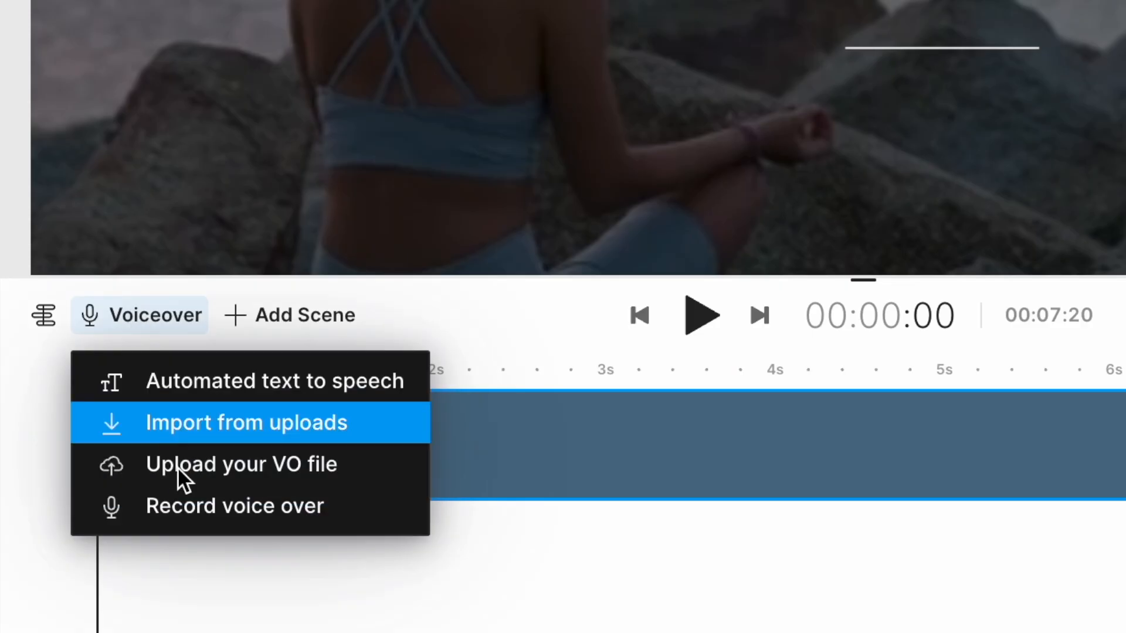
Show InVideo's voiceover options, such as text-to-speech or uploading a recording
click(261, 188)
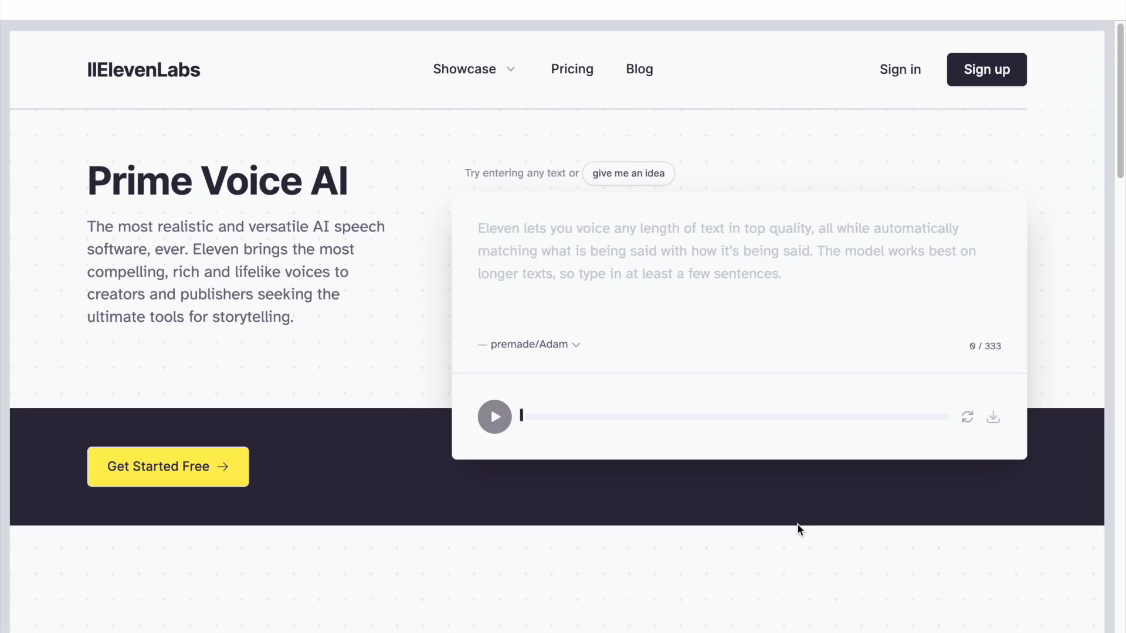
Paste the social-media brand intro script into ElevenLabs' Speech Synthesis text box with the Adam voice
scroll(down, 3)
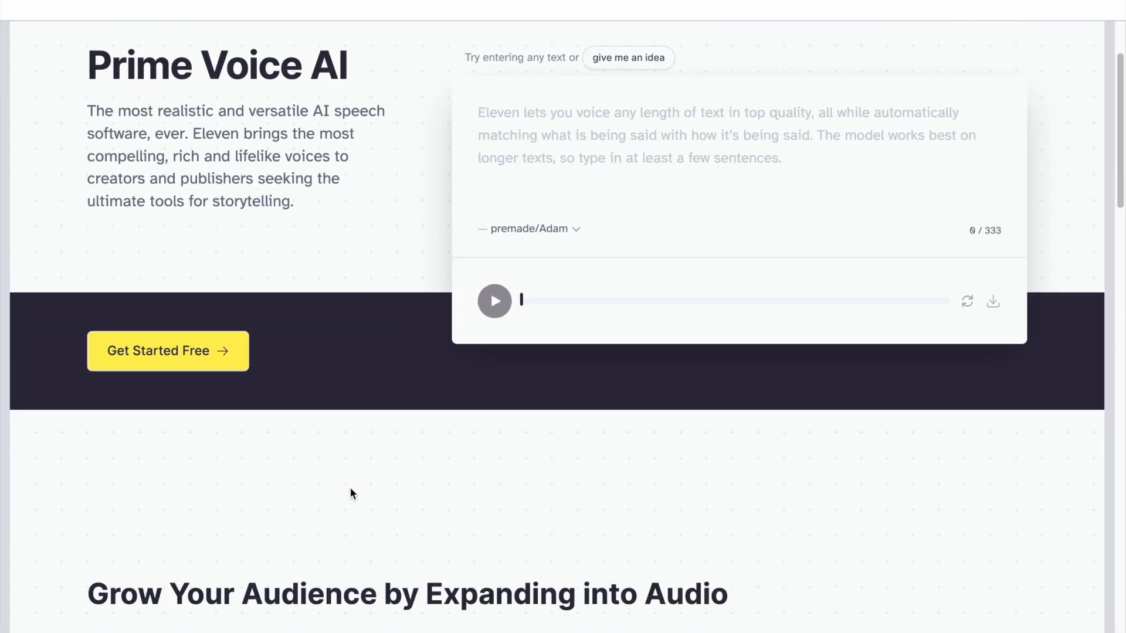
scroll(down, 3)
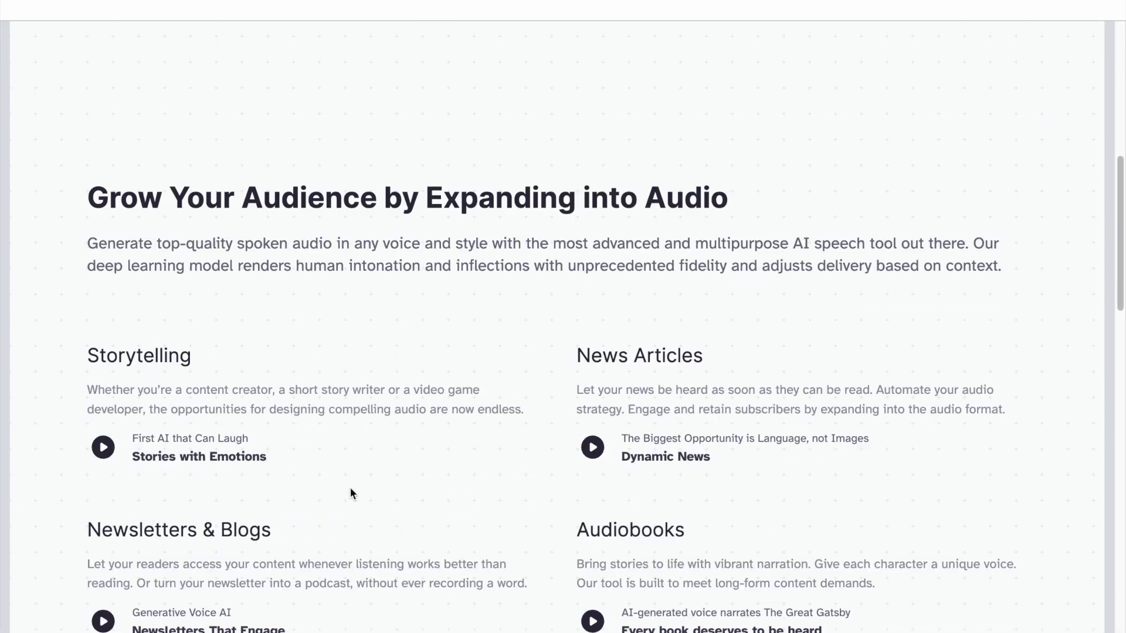
scroll(down, 3)
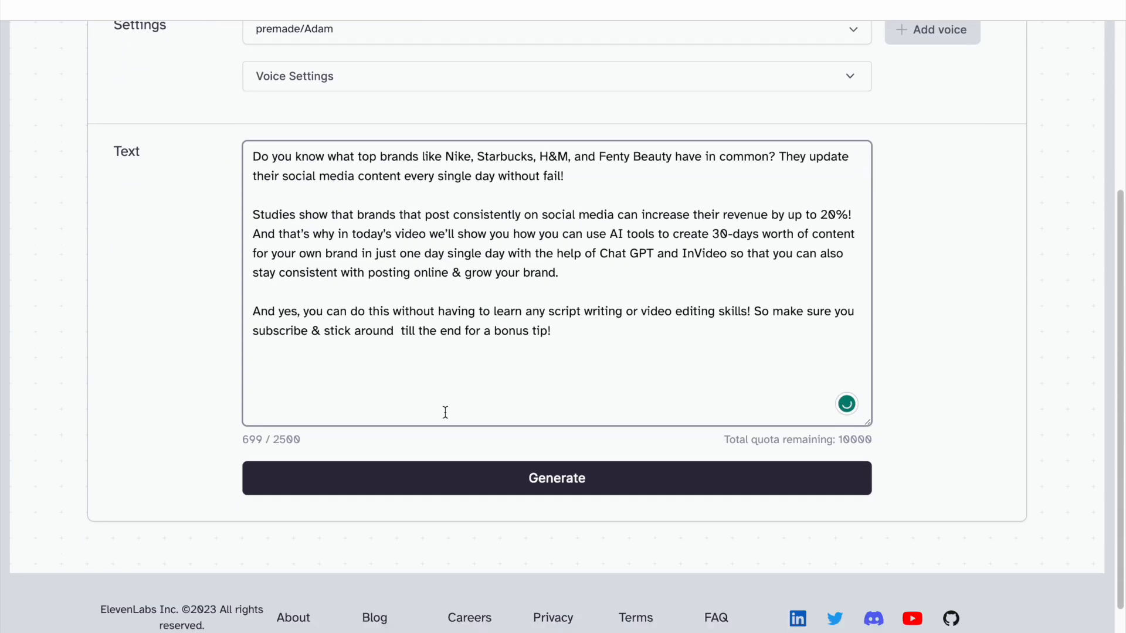
click(556, 478)
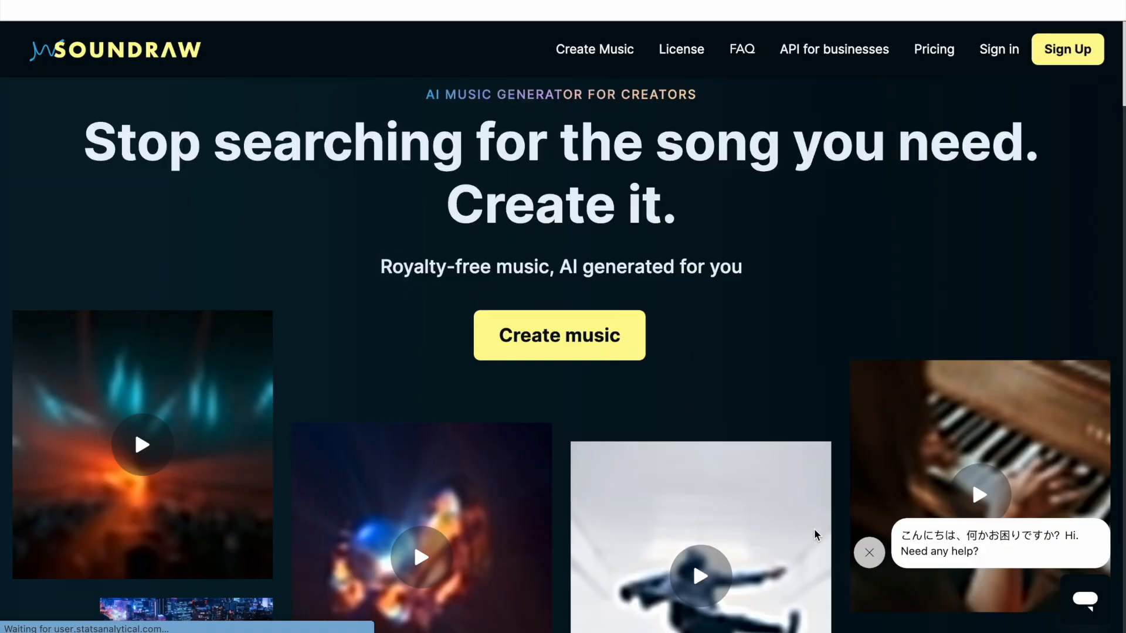
scroll(down, 3)
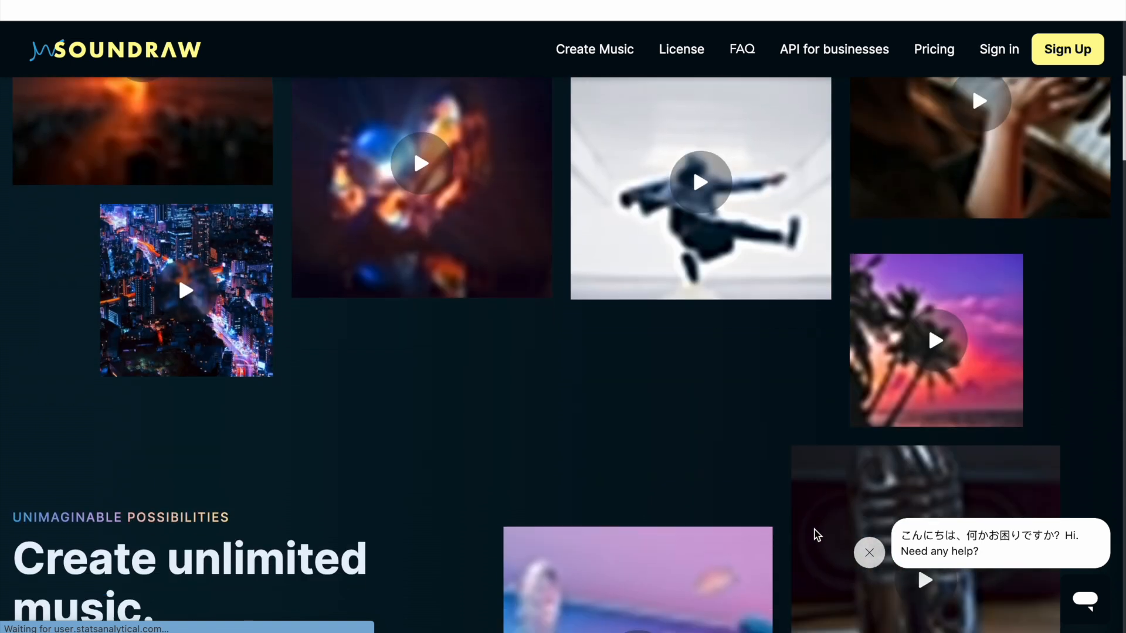
scroll(down, 3)
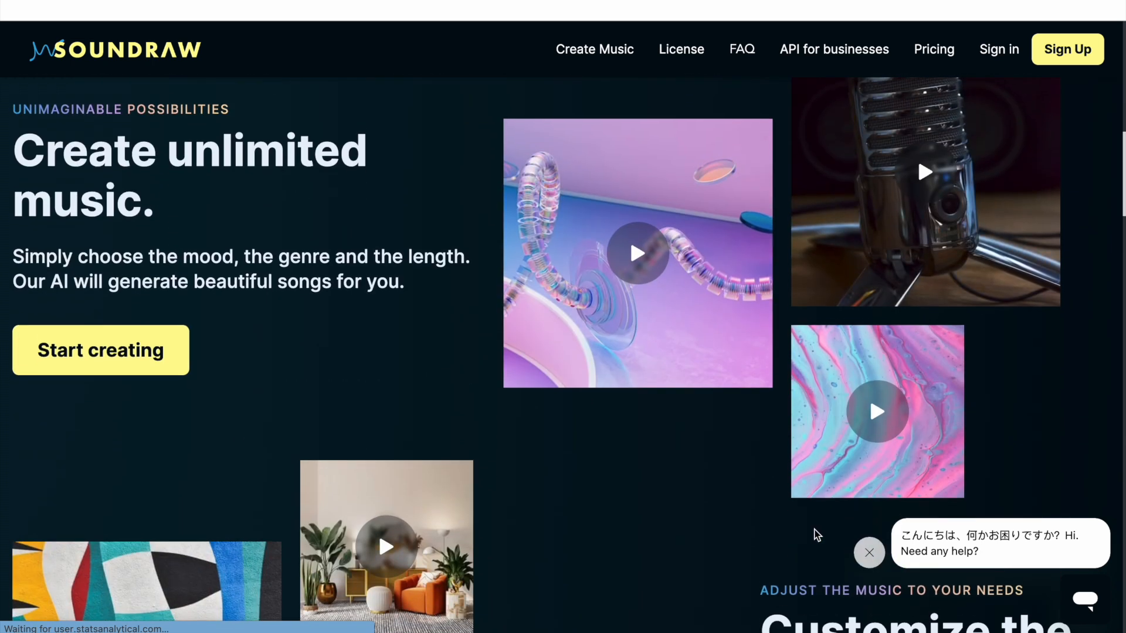
scroll(down, 3)
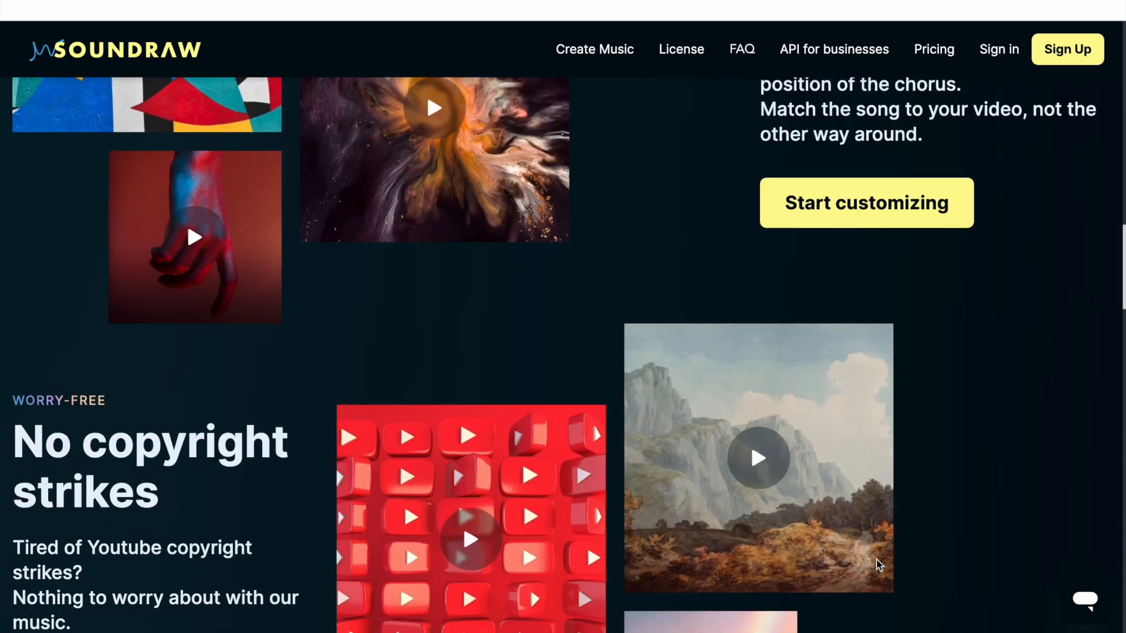
scroll(down, 3)
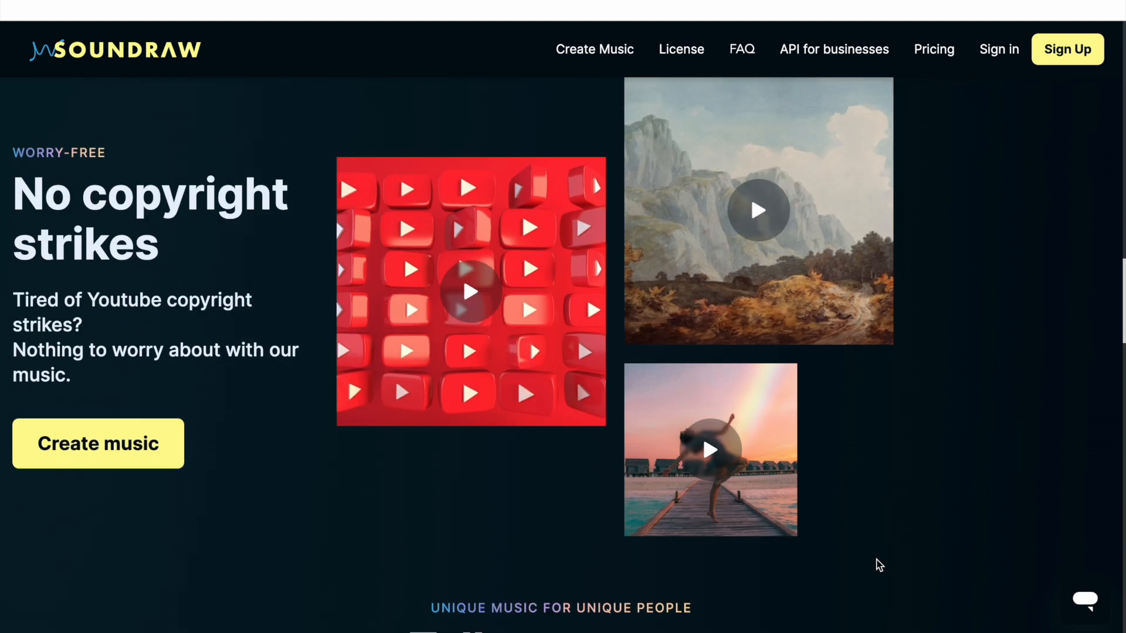
Create music with the Busy & Frantic mood and preview generated track 002
click(97, 443)
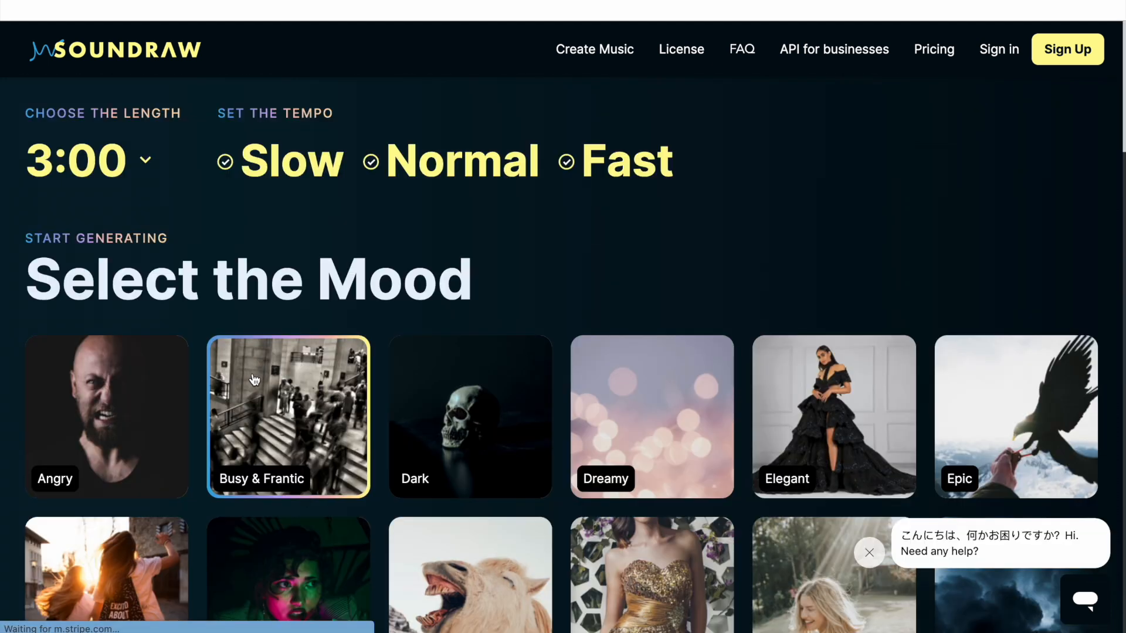
click(289, 417)
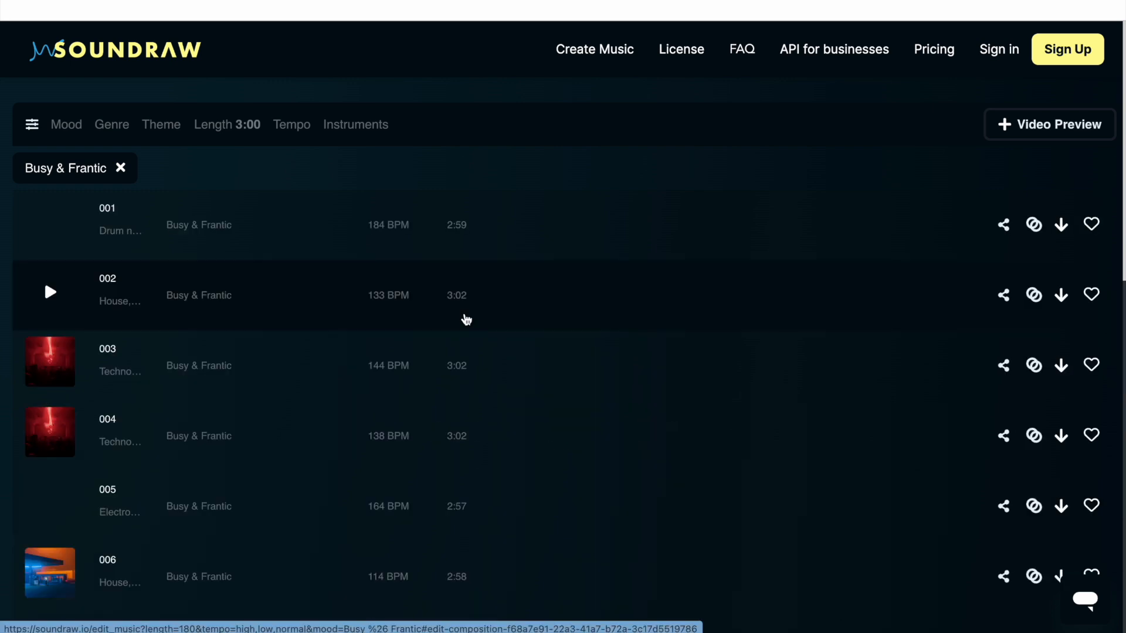
click(111, 124)
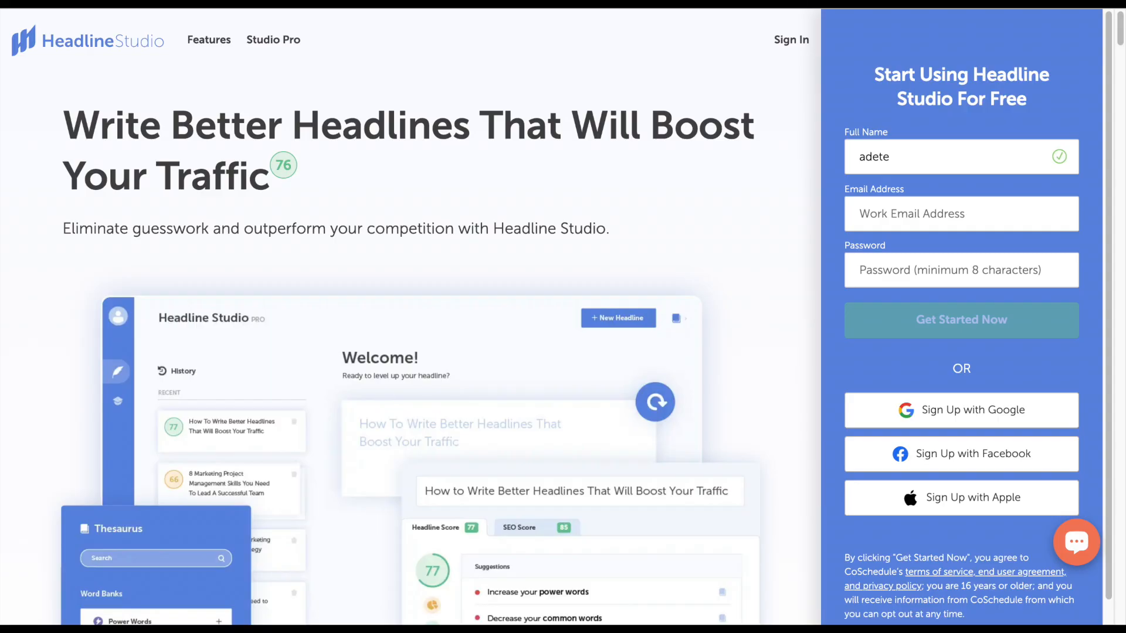
Scroll past the sign-up form to Headline Studio's free Headline Analyzer
scroll(down, 3)
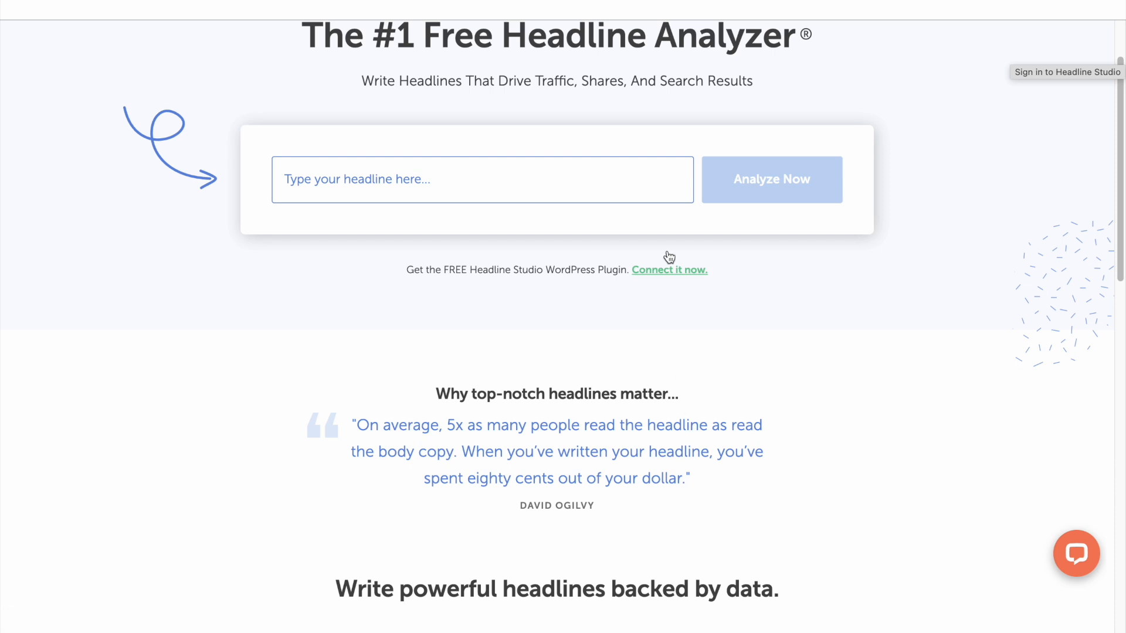
scroll(down, 3)
text(How to bu)
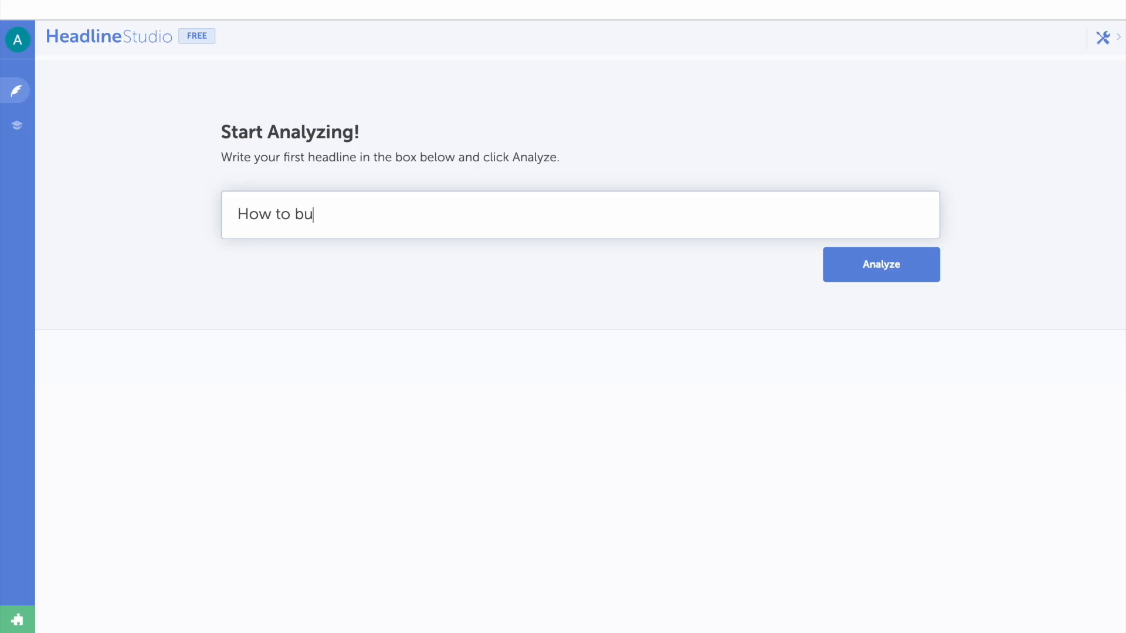
Analyze 'How to build real confidence: tips, secrets, and stories', scoring 78
text(ild real confiden)
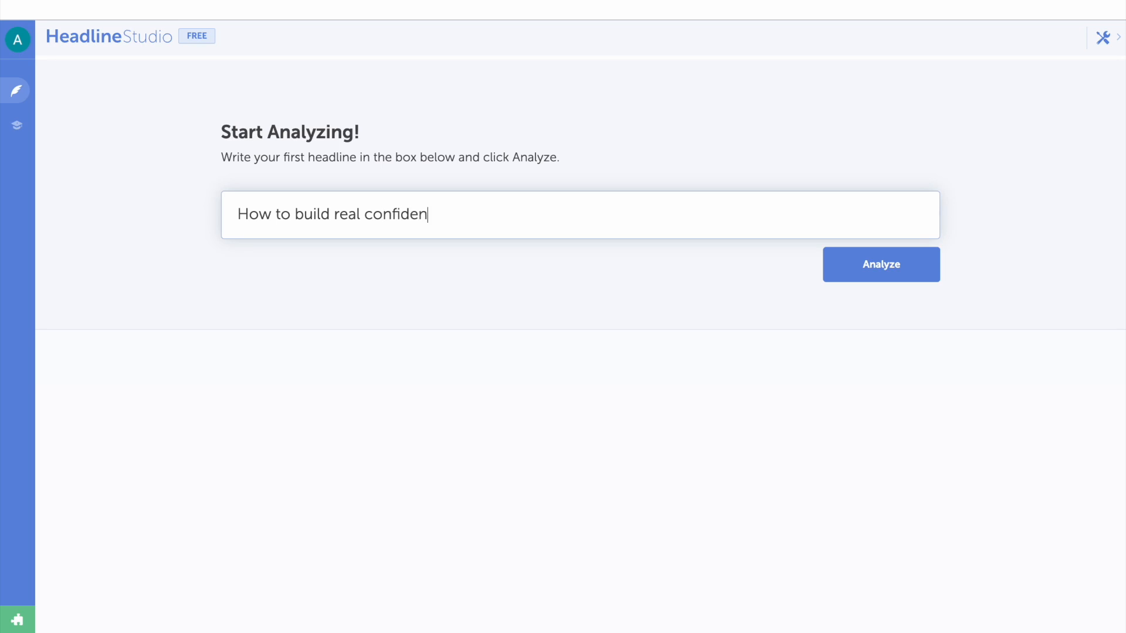
click(881, 264)
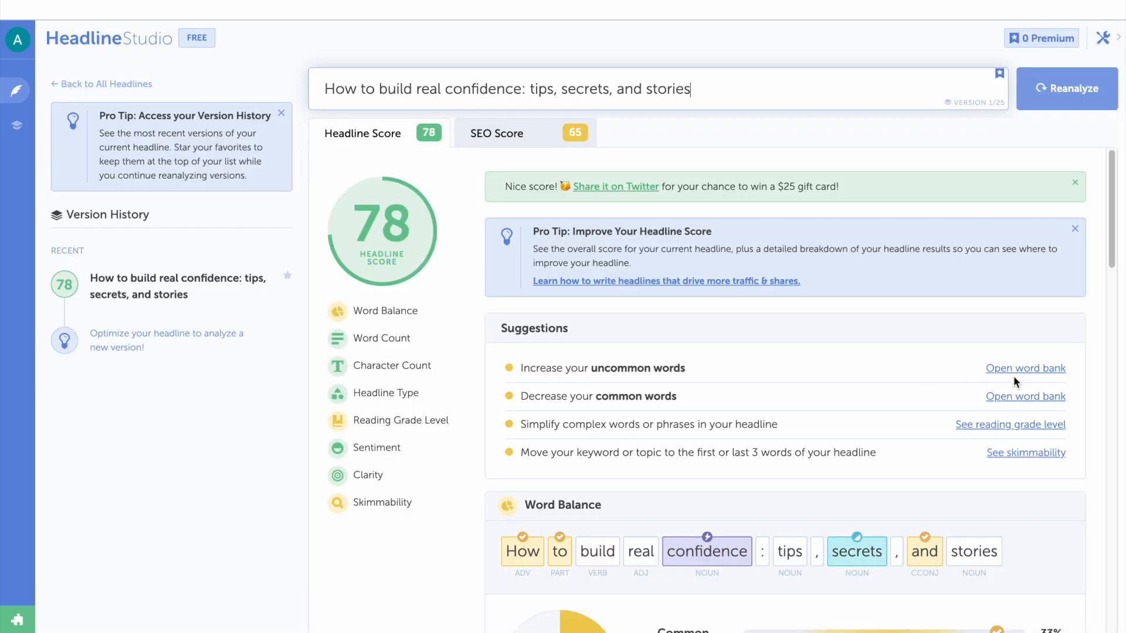
scroll(down, 3)
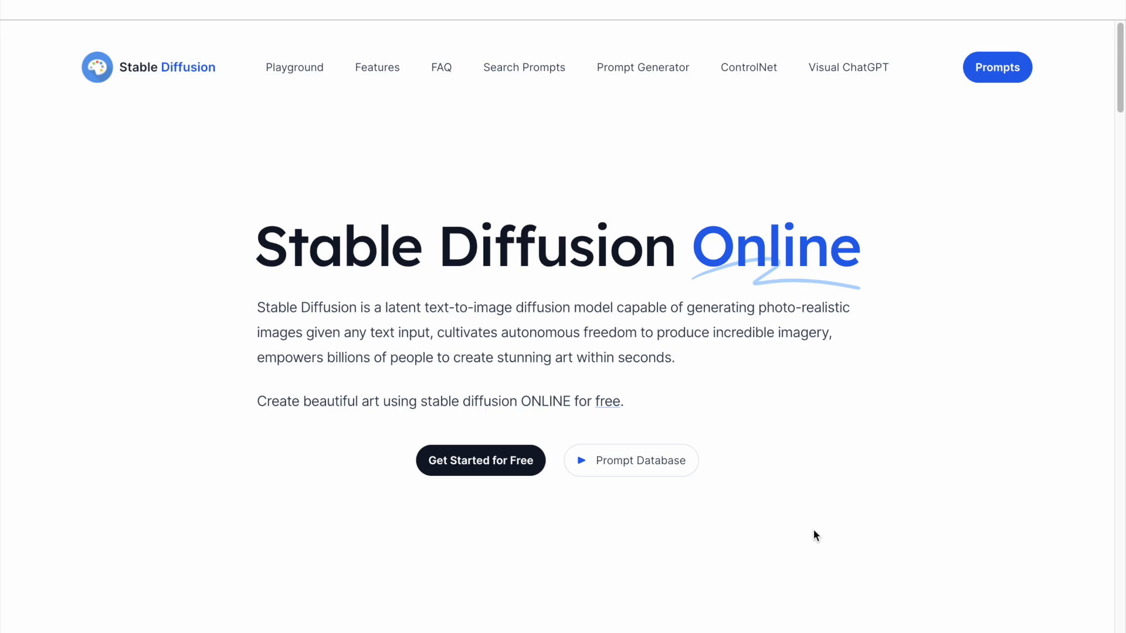
Browse the generated café-laptop images, then move on to the NVIDIA Canvas page
scroll(down, 3)
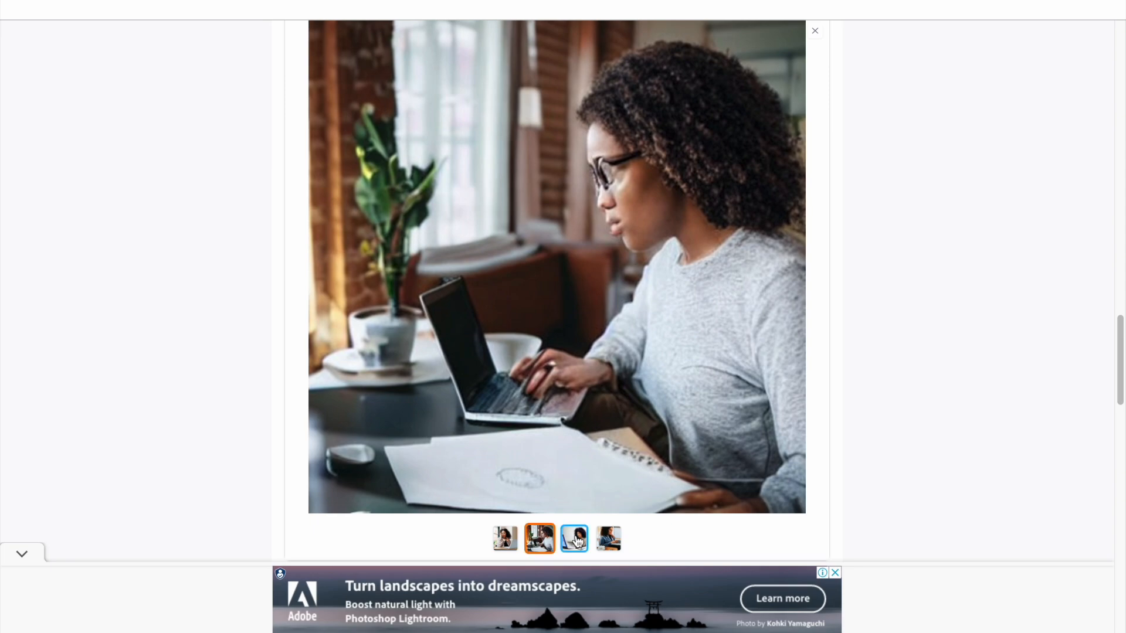
click(814, 30)
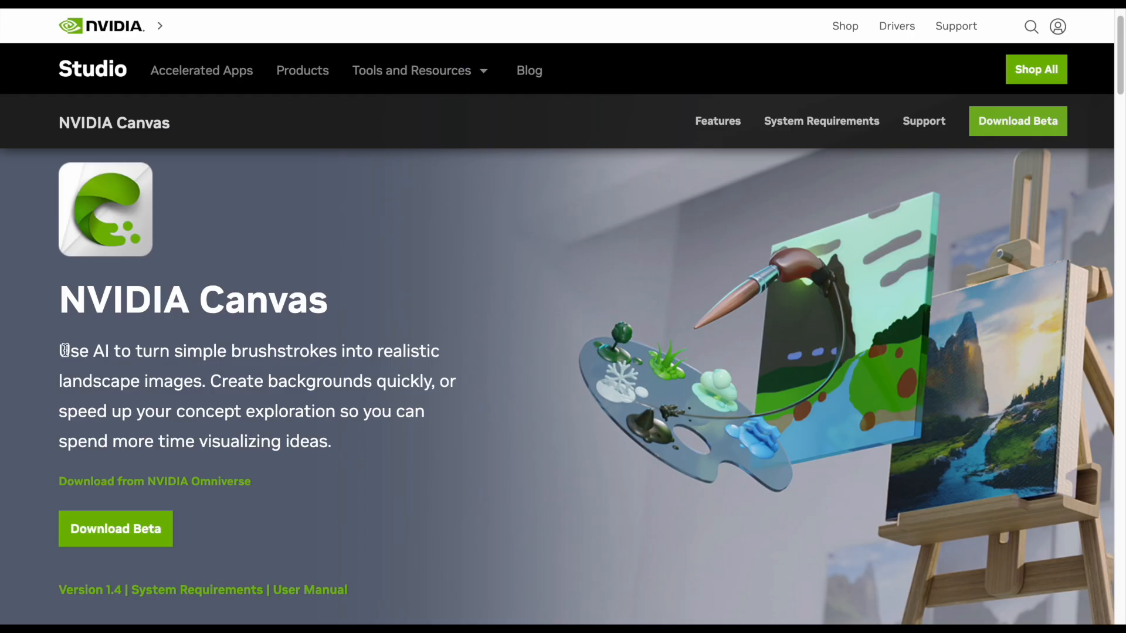
drag(61, 351, 366, 381)
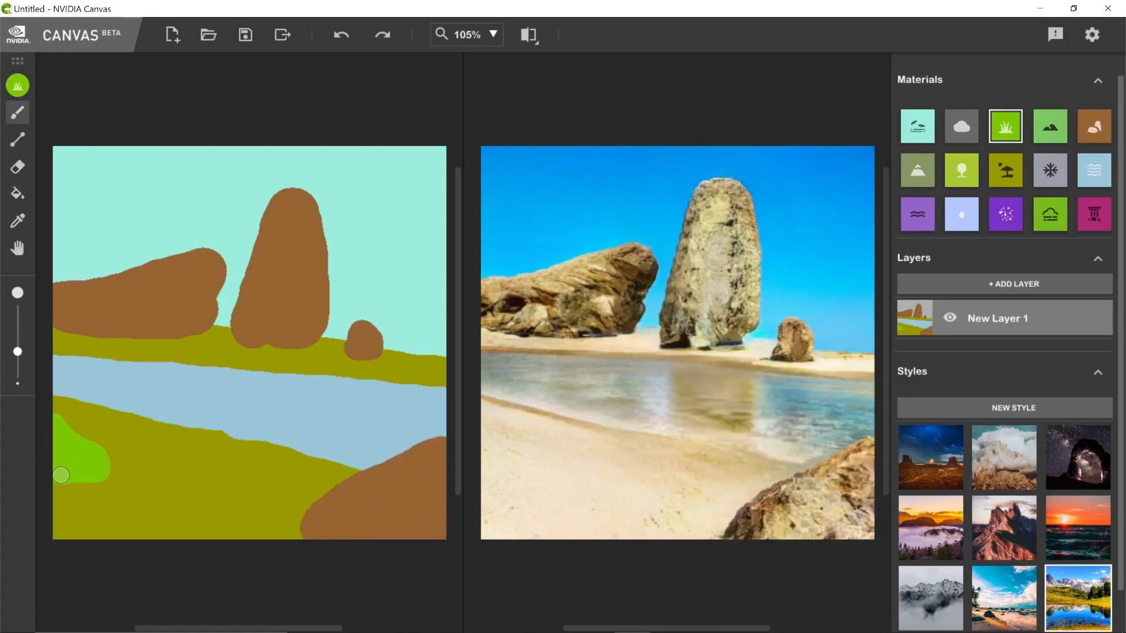
Add a dab of grass material to the rocky seaside sketch
click(1093, 214)
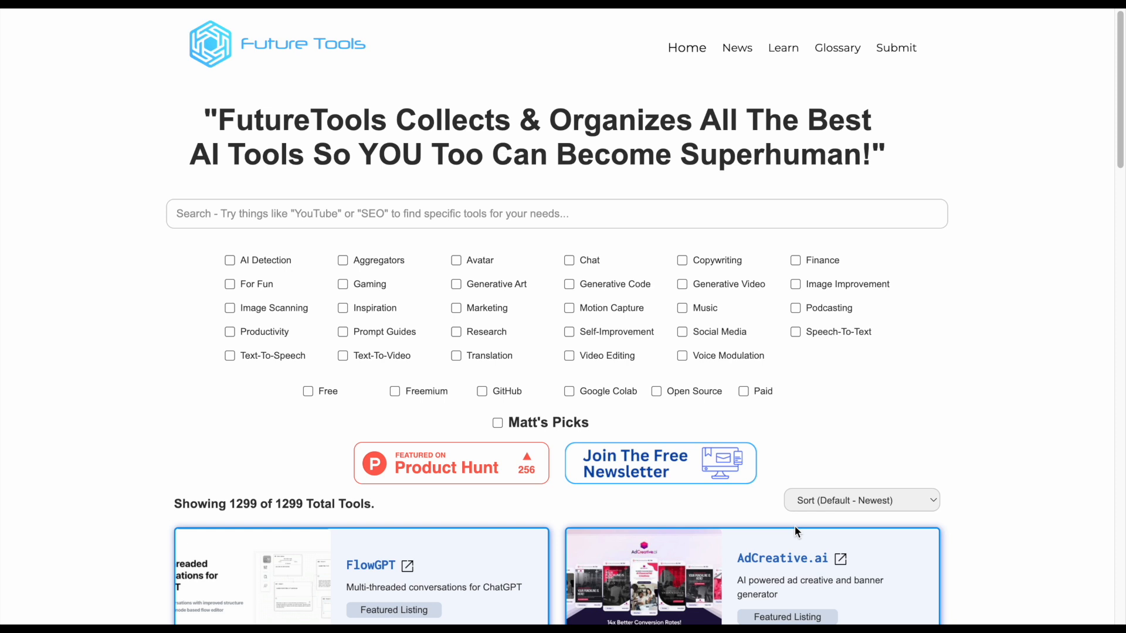
Filter the directory to Video Editing, showing 22 of 1,299 tools including Wavel.ai and Unscreen
scroll(down, 3)
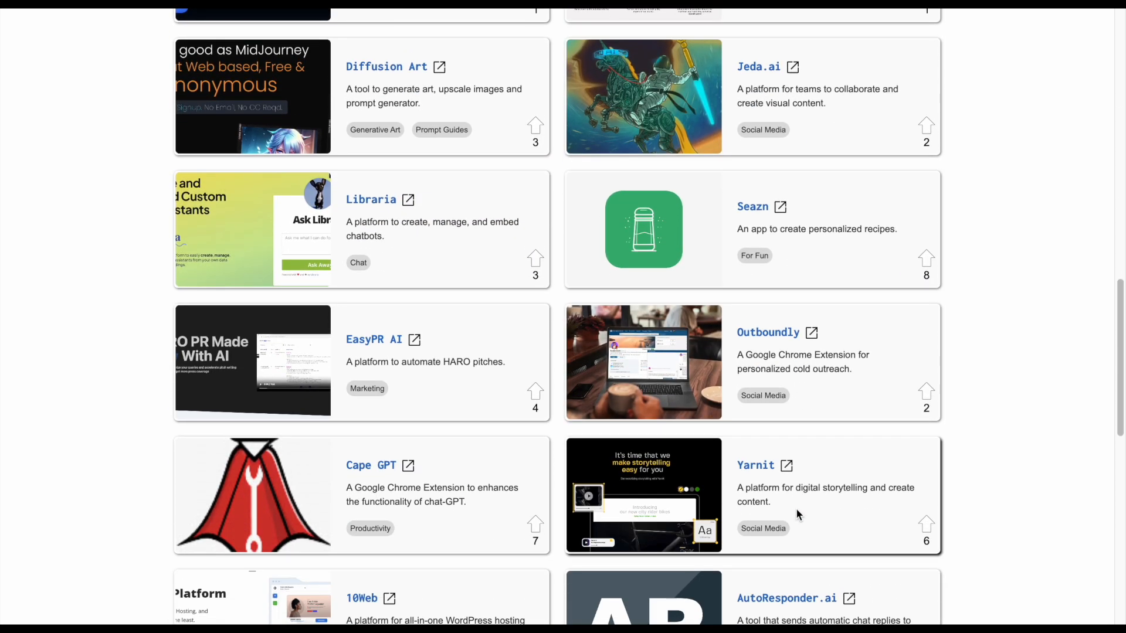
scroll(down, 3)
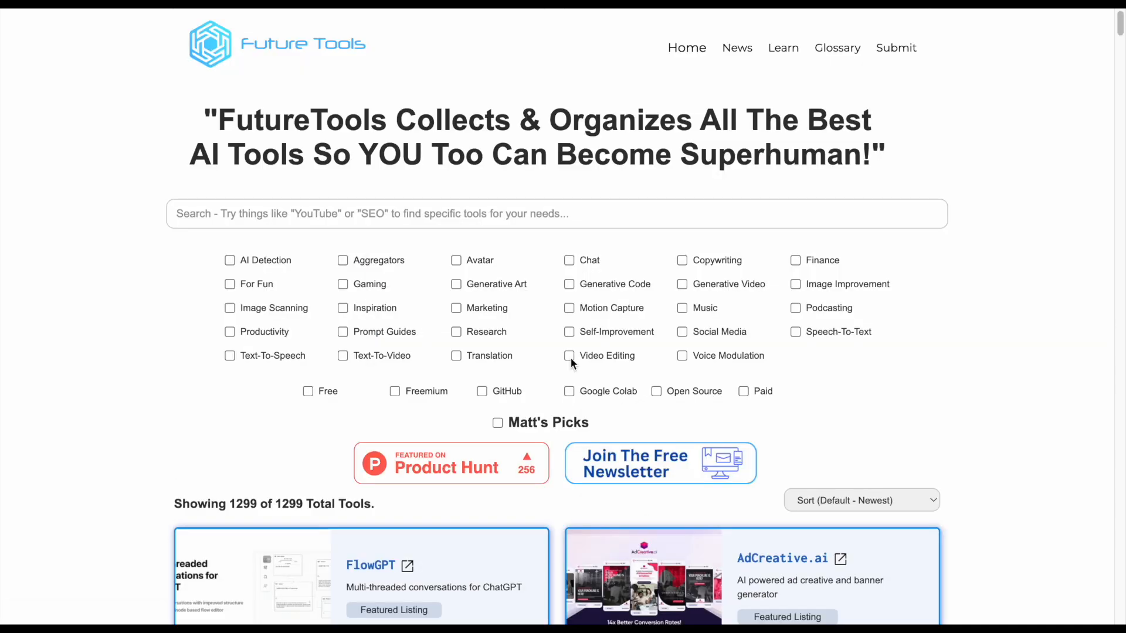
click(569, 355)
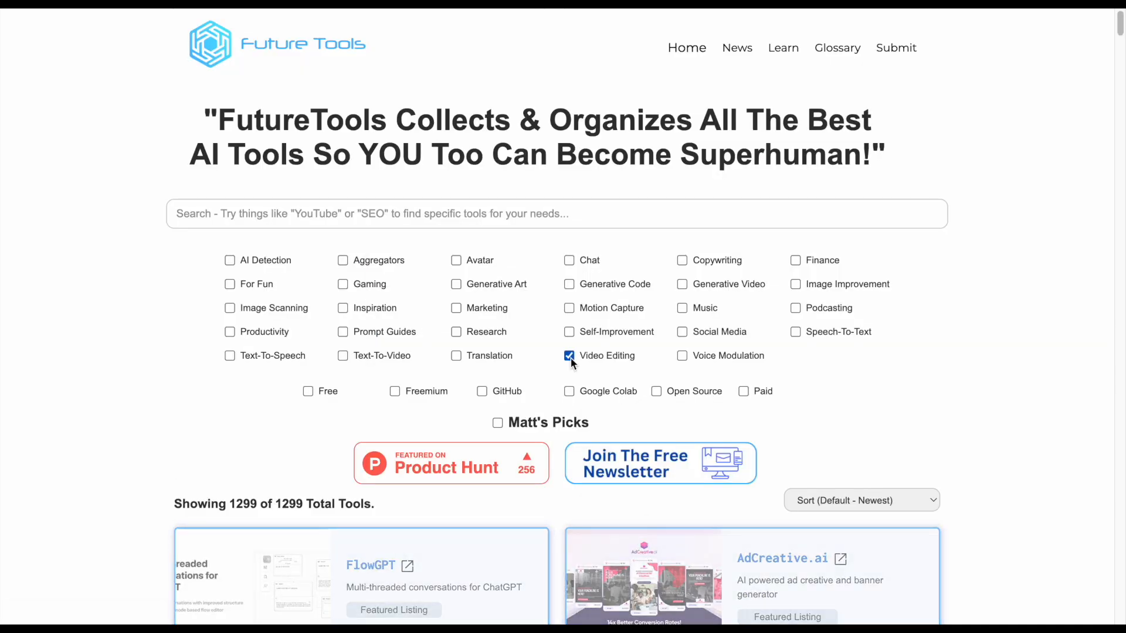
click(568, 355)
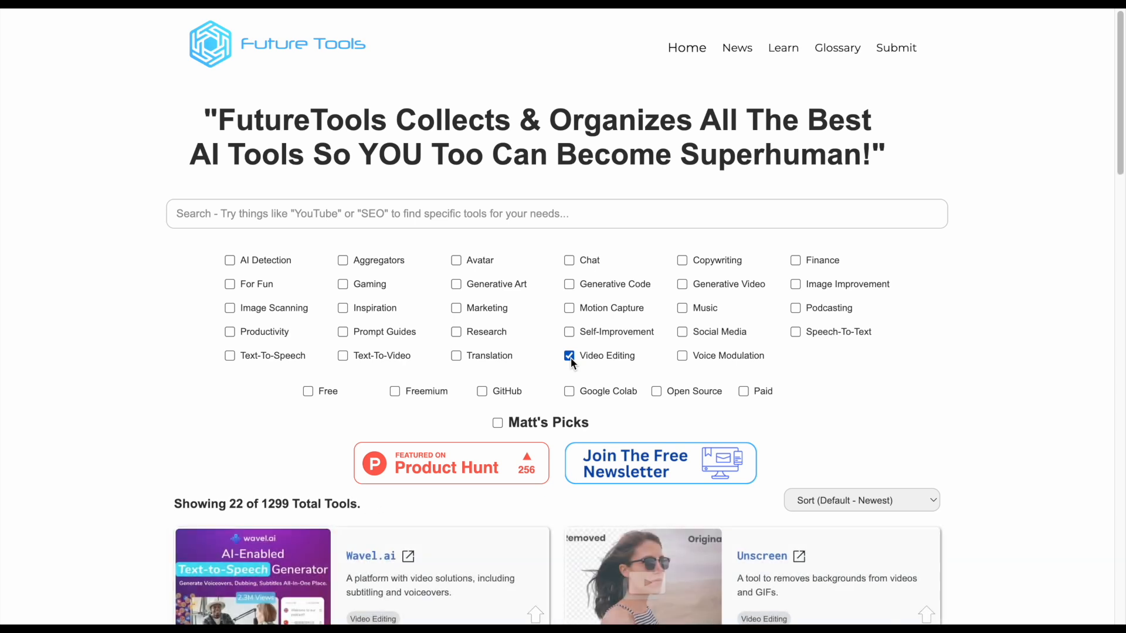
scroll(down, 3)
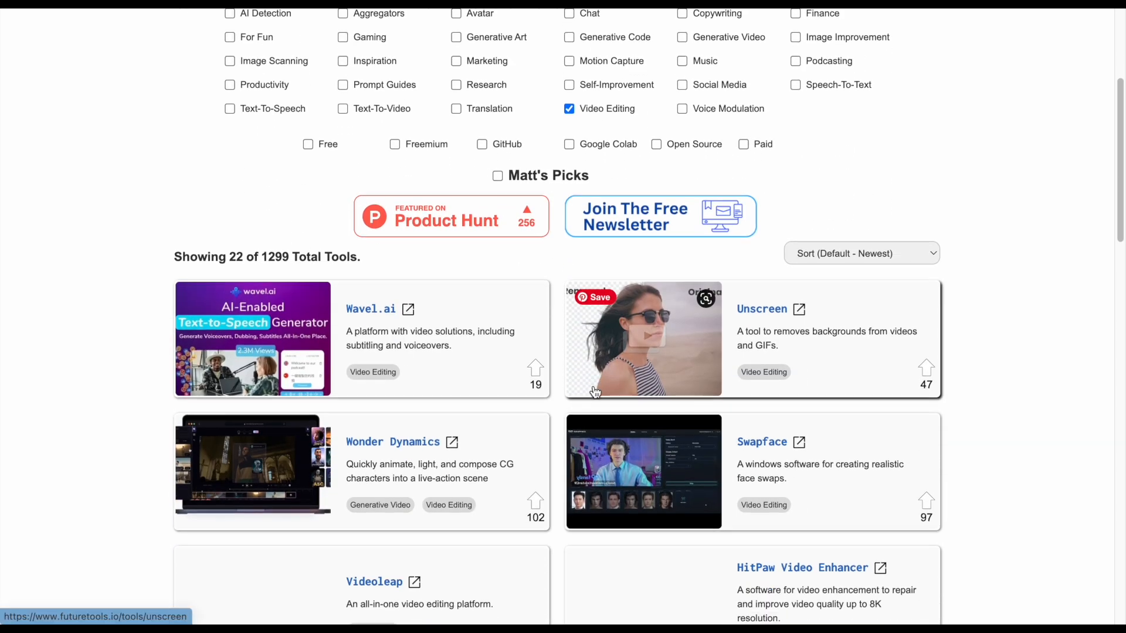
scroll(down, 3)
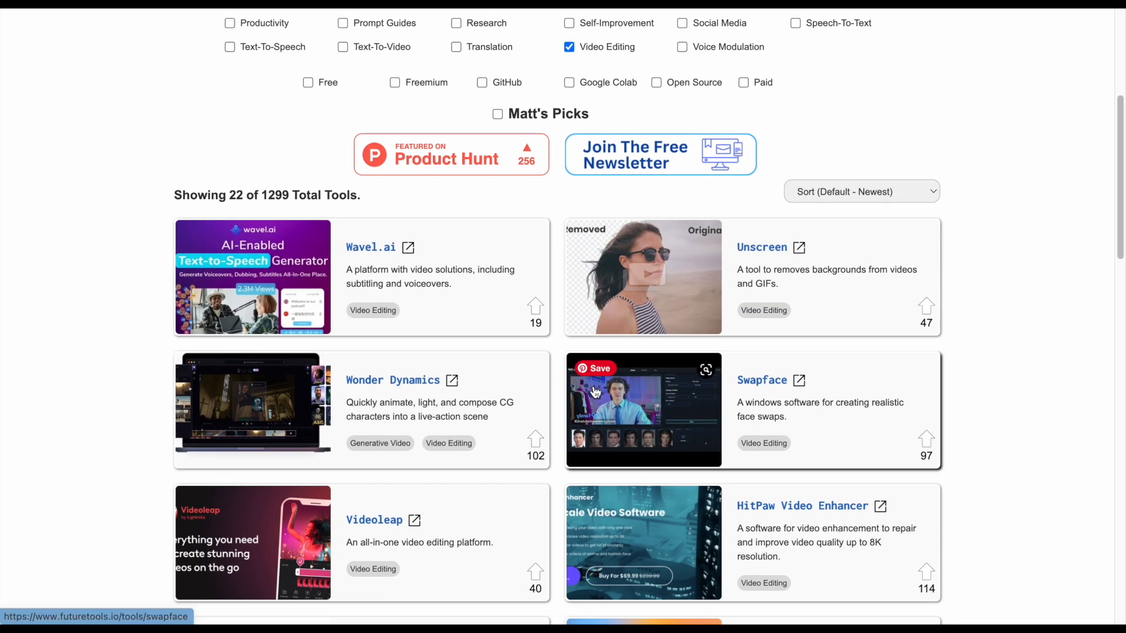